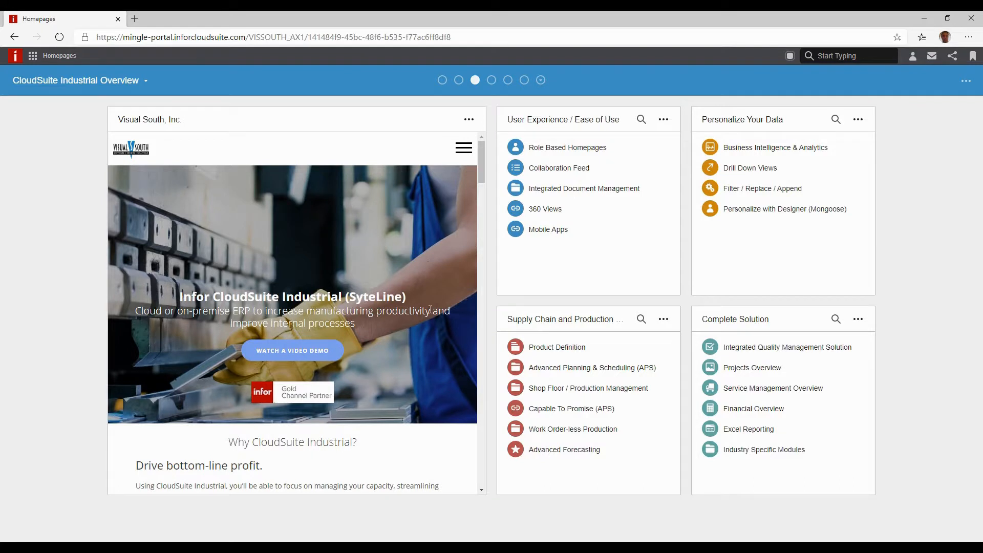
pyautogui.moveTo(580, 368)
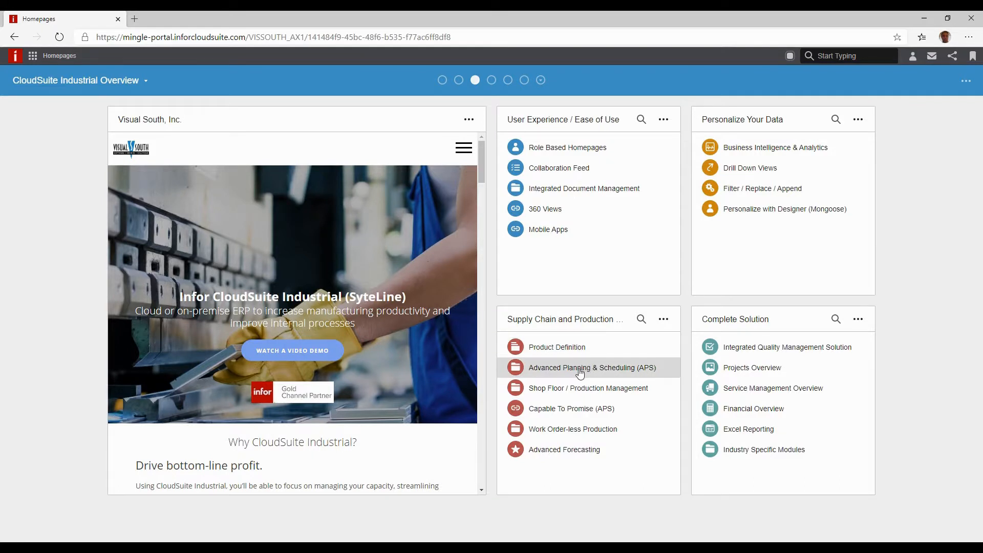
pyautogui.moveTo(568, 372)
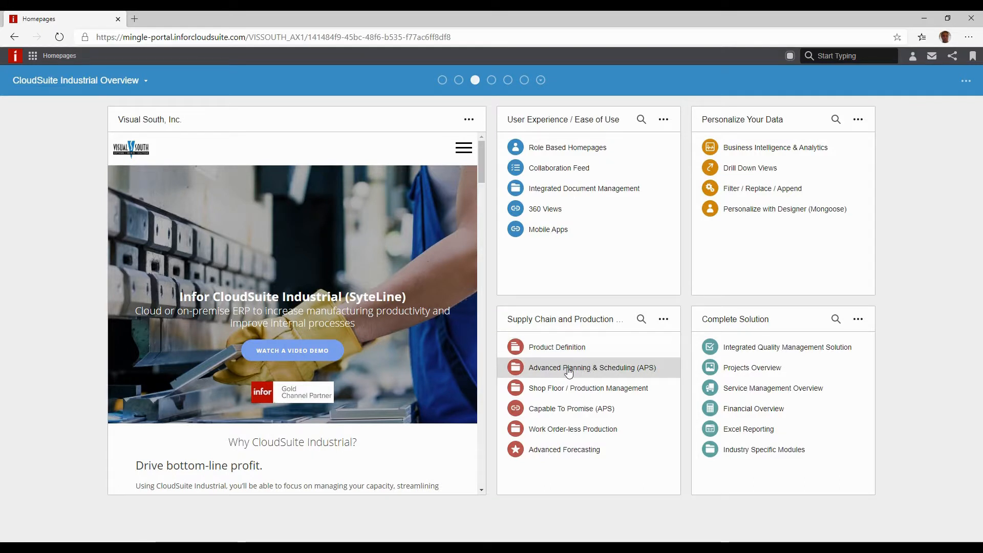
# Expand the Advanced Planning & Scheduling (APS) folder in the Supply Chain and Production widget
pyautogui.click(593, 367)
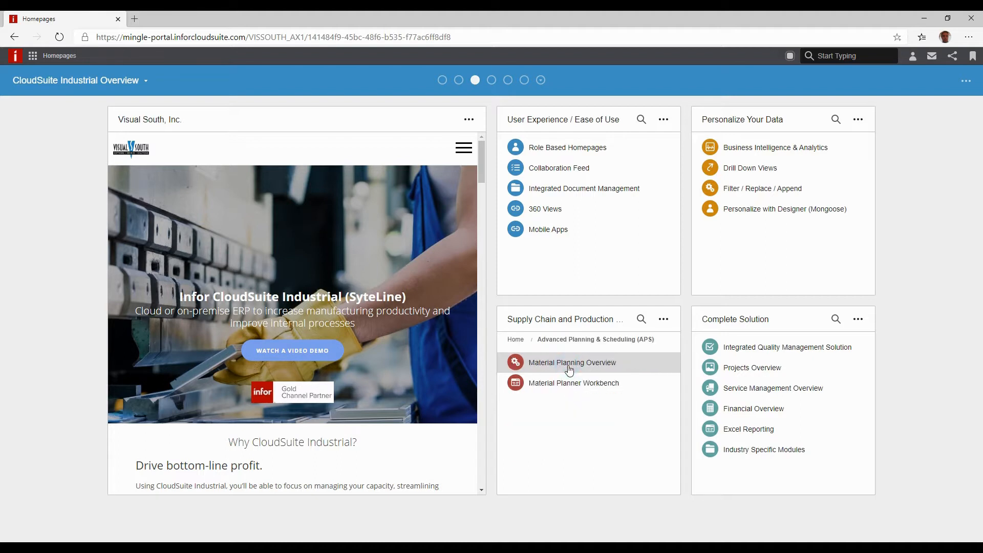
pyautogui.moveTo(552, 368)
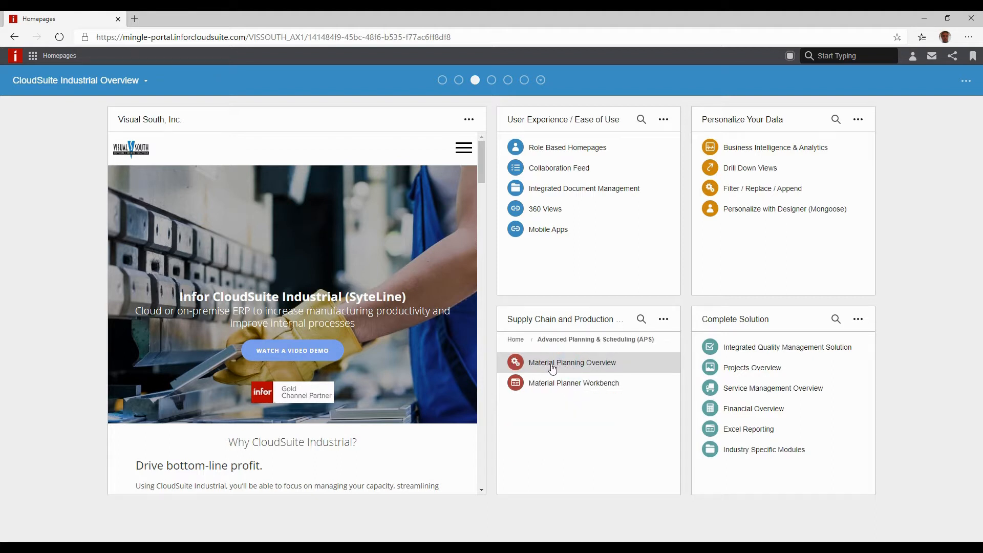
pyautogui.moveTo(558, 366)
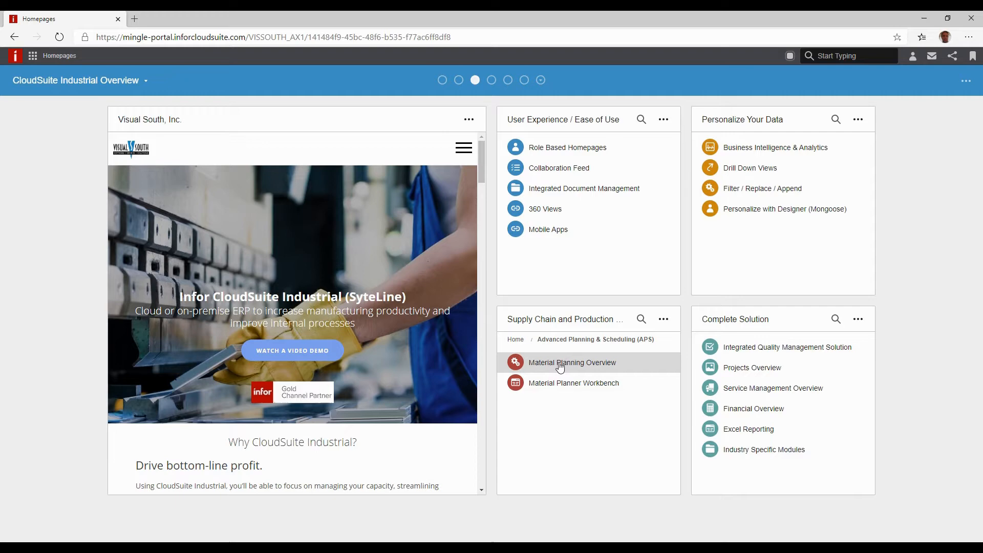
# Launch Material Planning Overview to show the Concept Materials Planning form
pyautogui.click(571, 362)
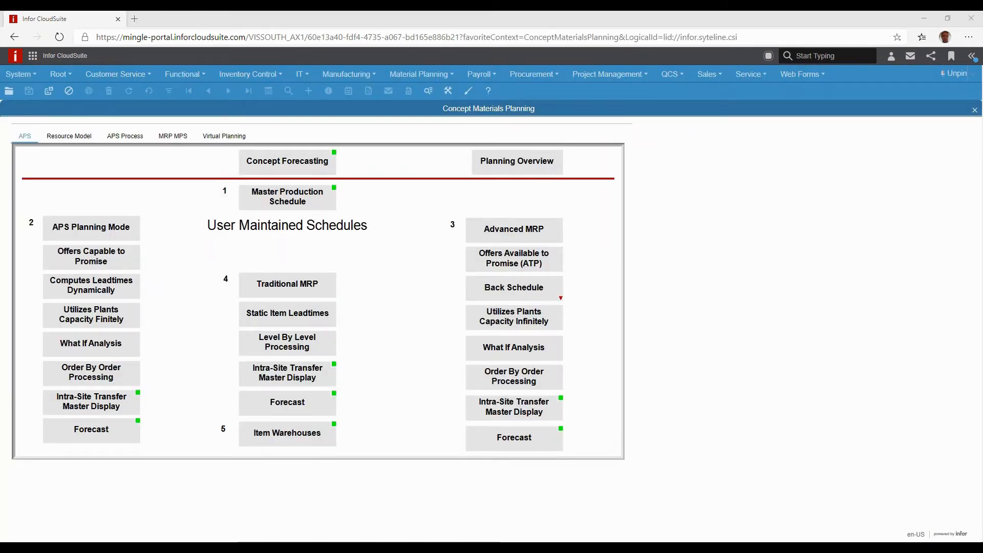
pyautogui.moveTo(359, 258)
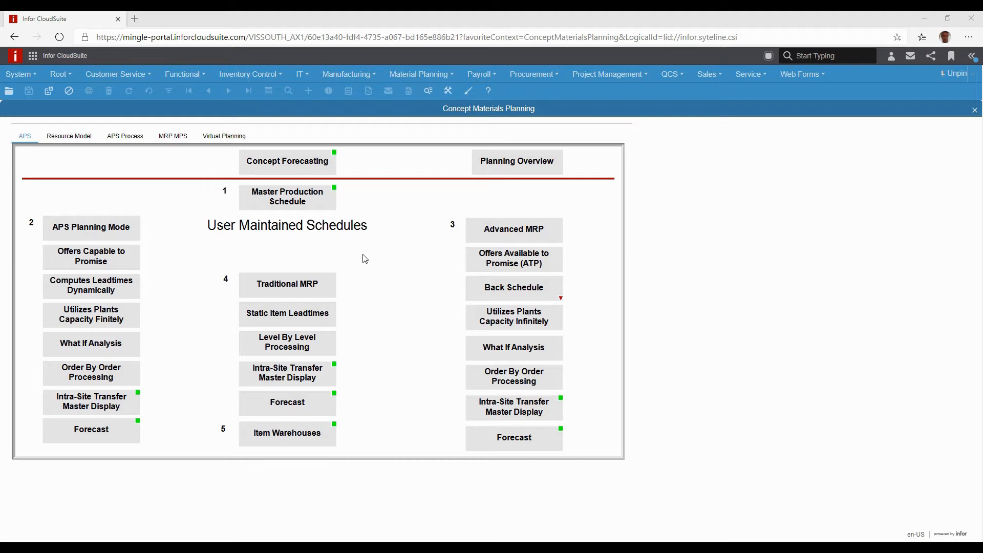
pyautogui.moveTo(300, 218)
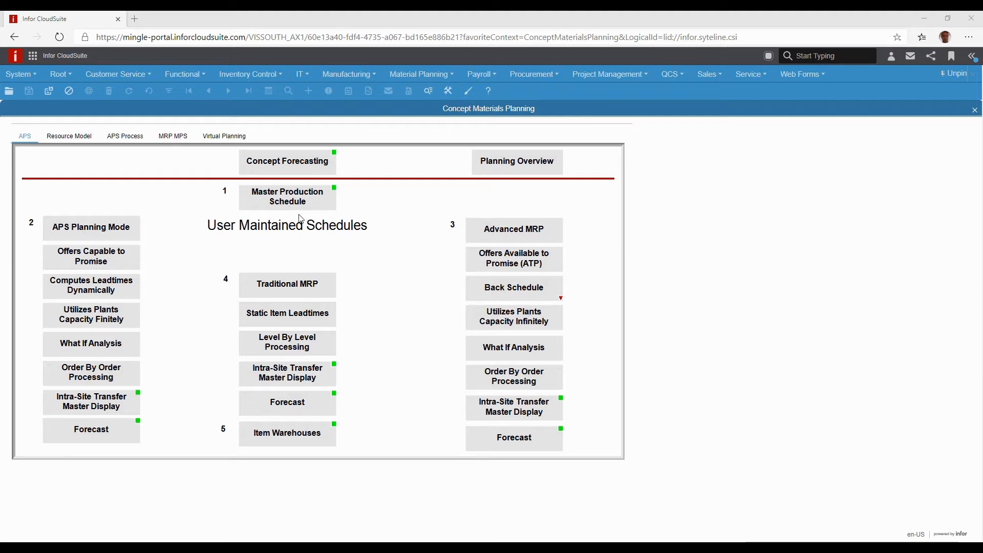
pyautogui.moveTo(292, 213)
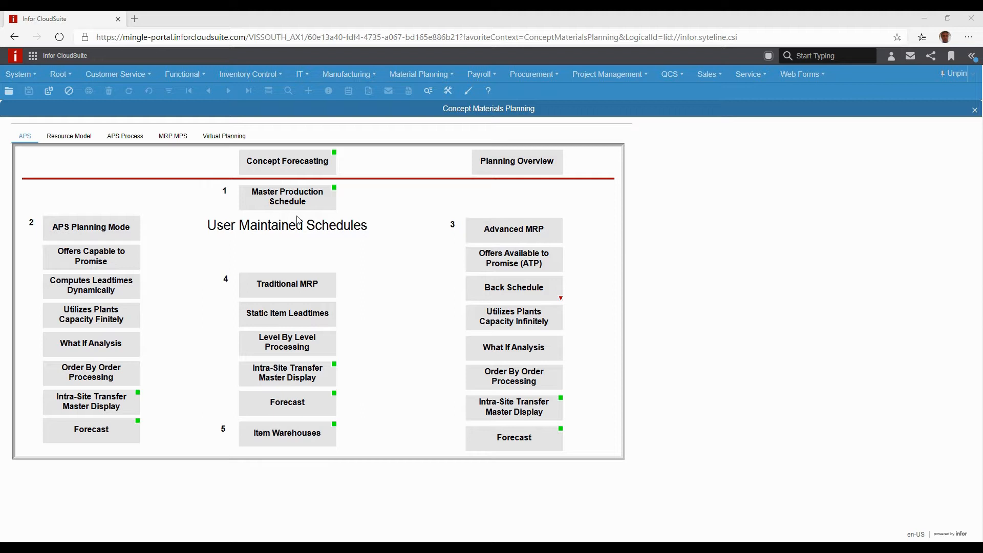
pyautogui.moveTo(339, 235)
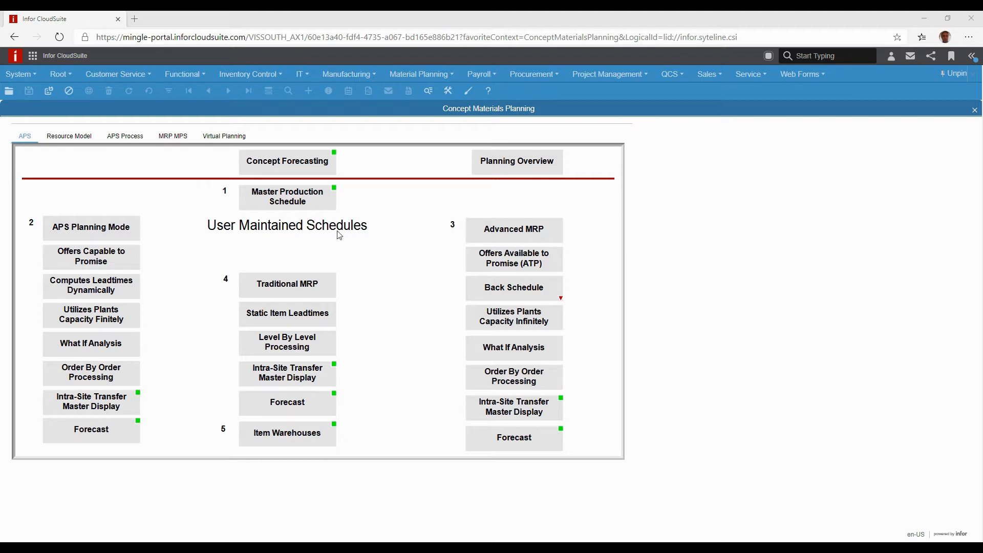
pyautogui.moveTo(304, 221)
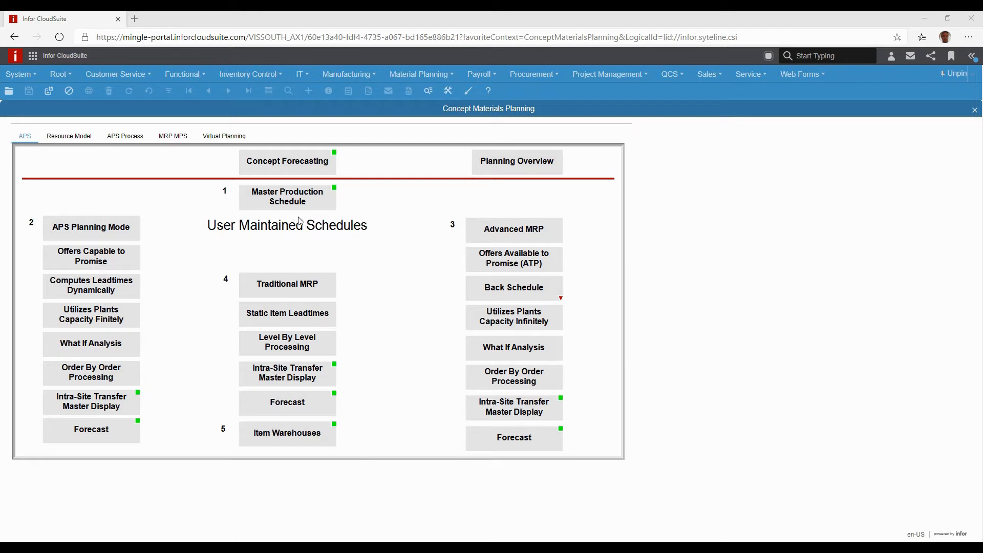
pyautogui.moveTo(284, 298)
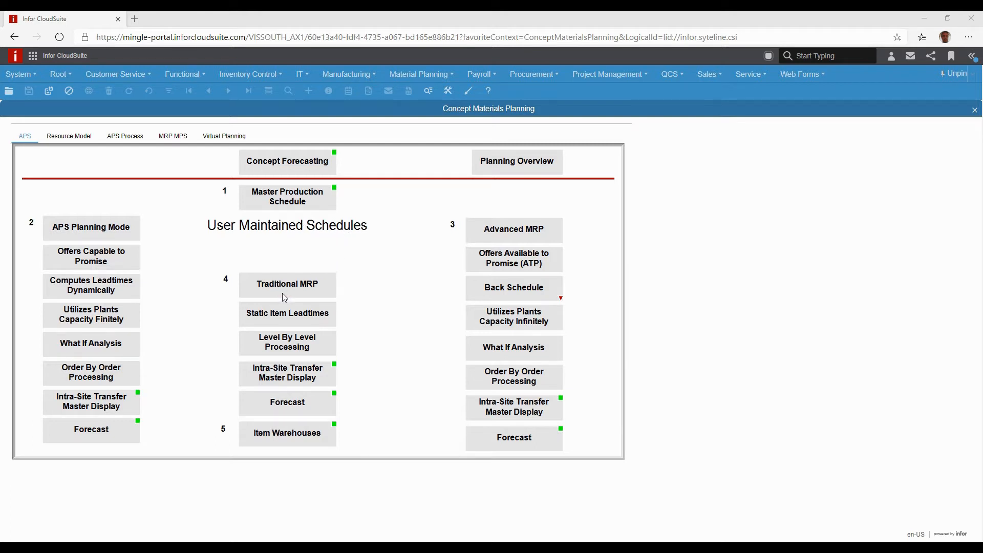
pyautogui.moveTo(227, 286)
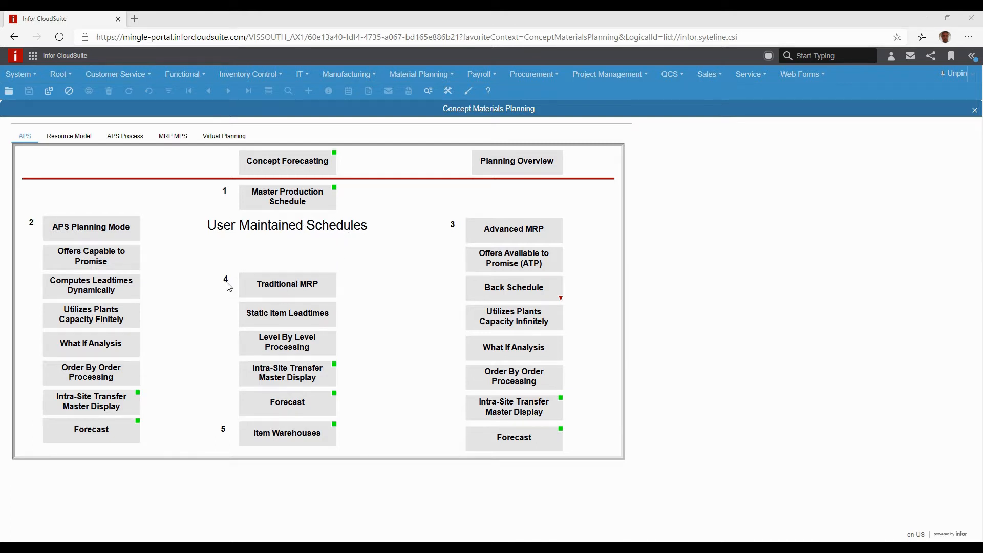
pyautogui.moveTo(283, 276)
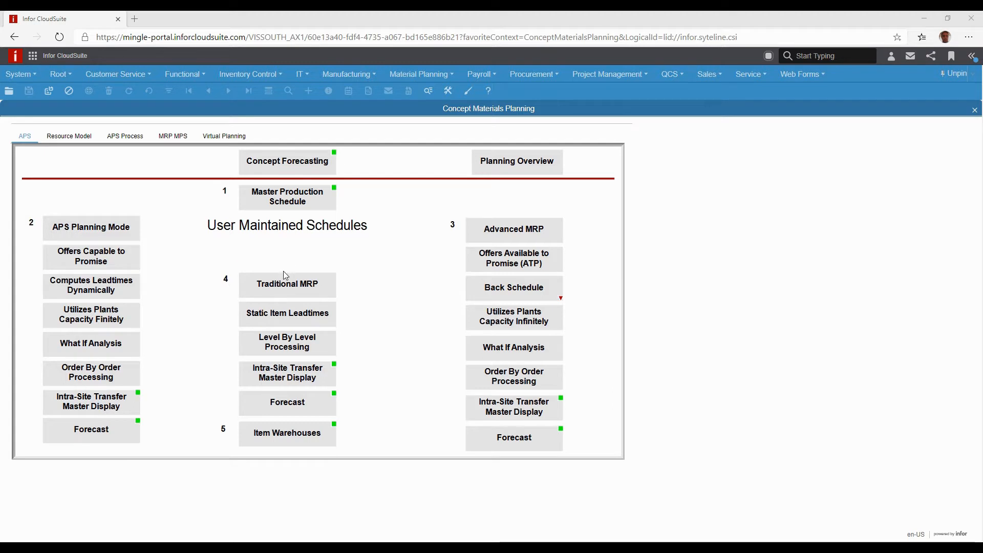
pyautogui.moveTo(295, 295)
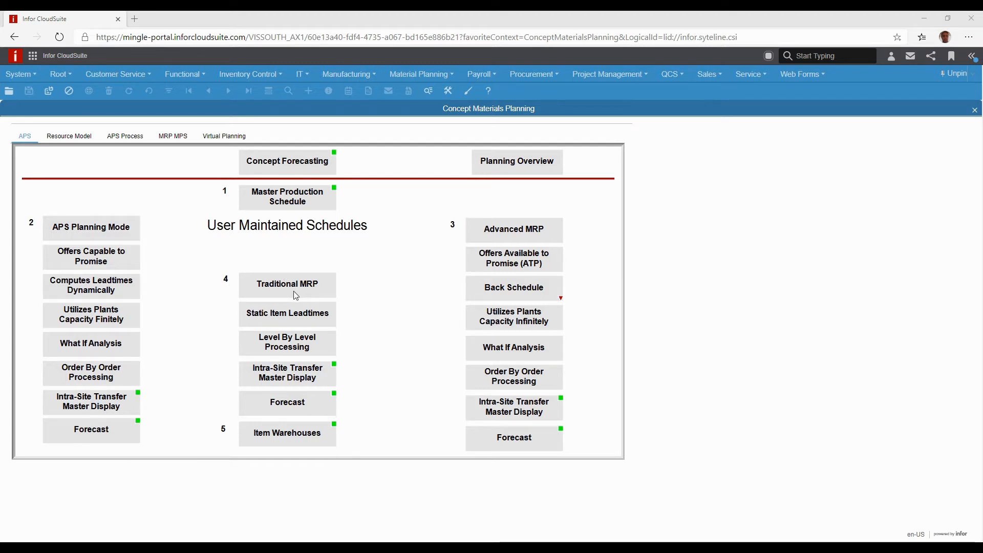
pyautogui.moveTo(301, 294)
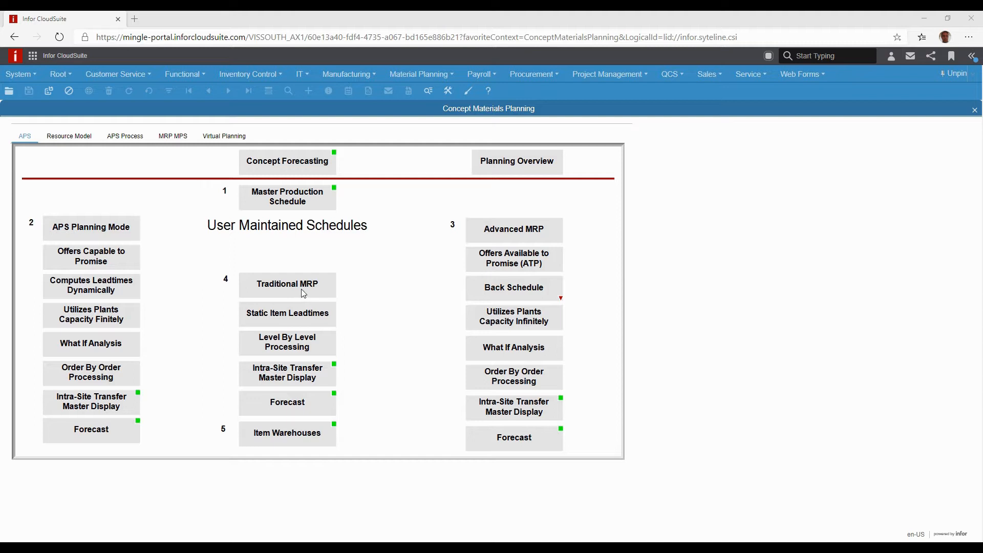
pyautogui.moveTo(353, 322)
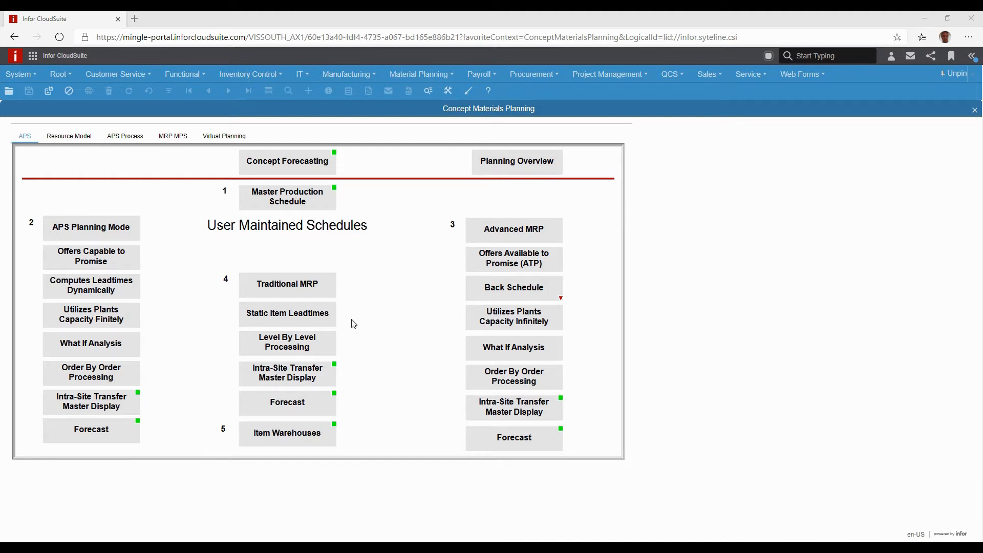
pyautogui.moveTo(377, 326)
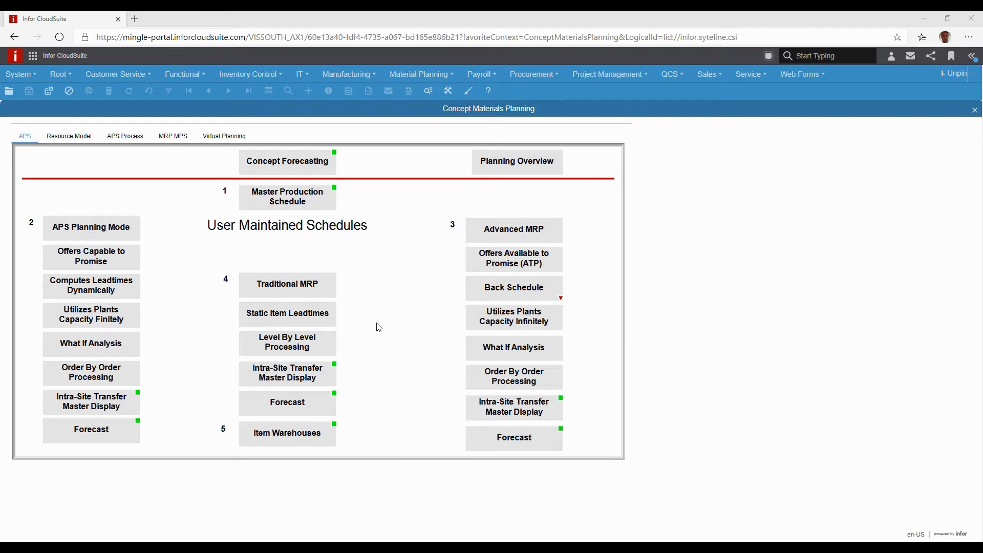
pyautogui.moveTo(391, 317)
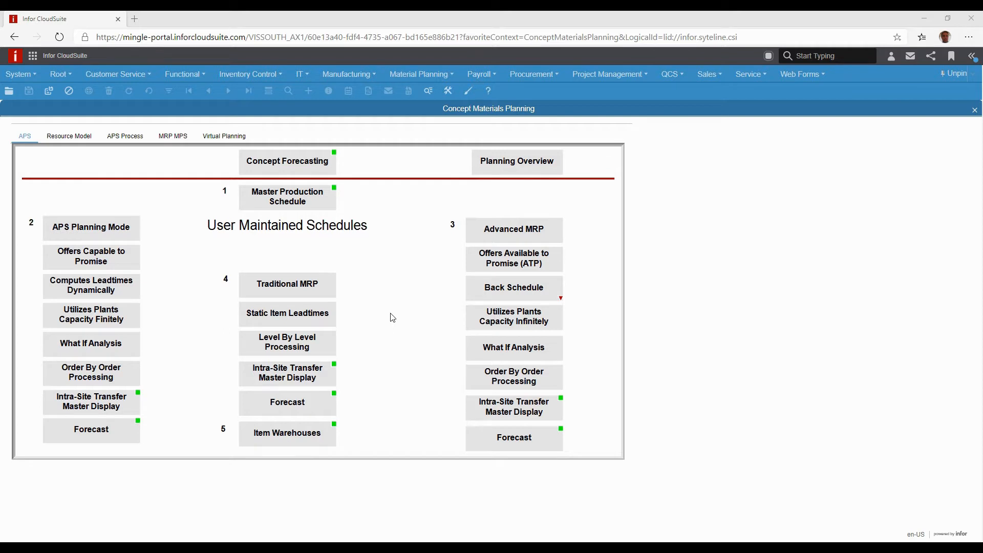
pyautogui.moveTo(376, 316)
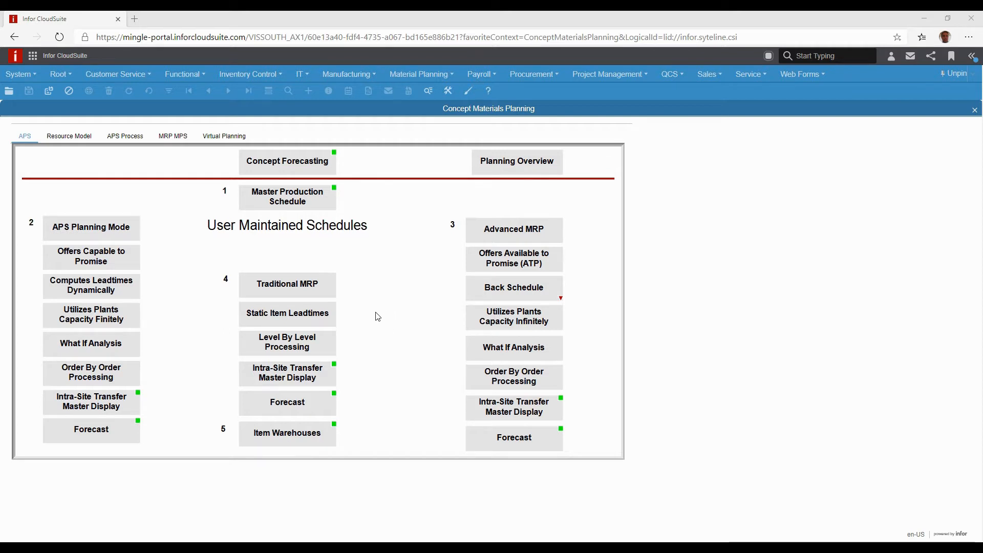
pyautogui.moveTo(370, 321)
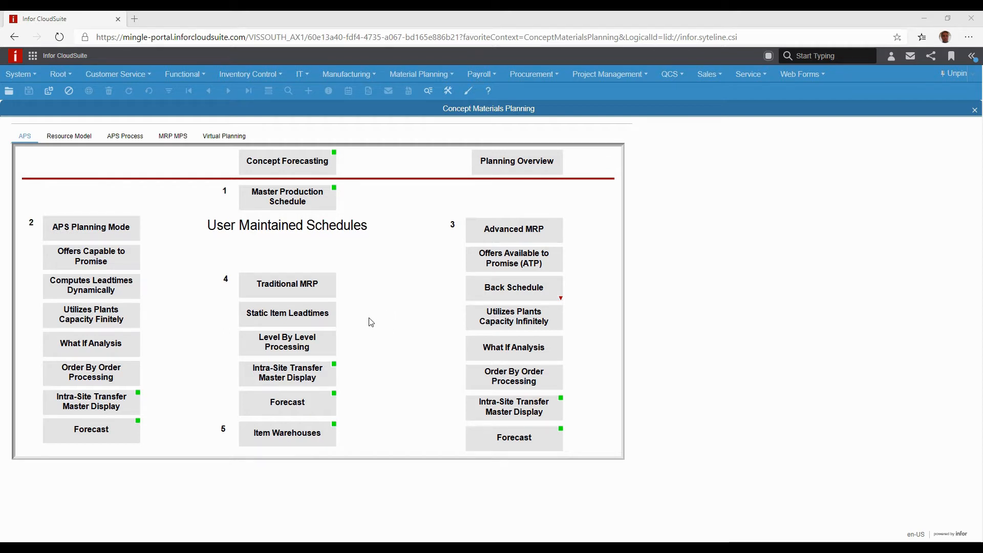
pyautogui.moveTo(378, 323)
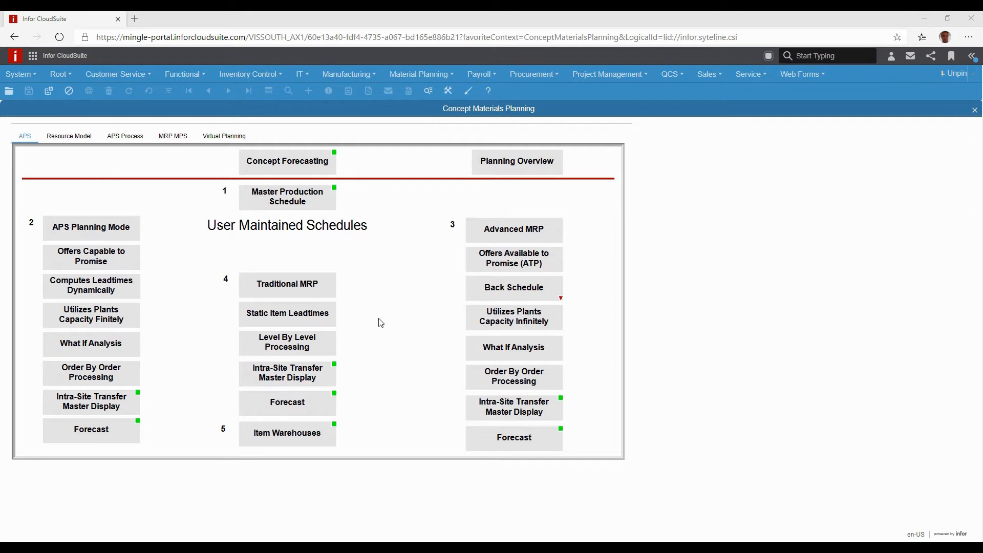
pyautogui.moveTo(376, 318)
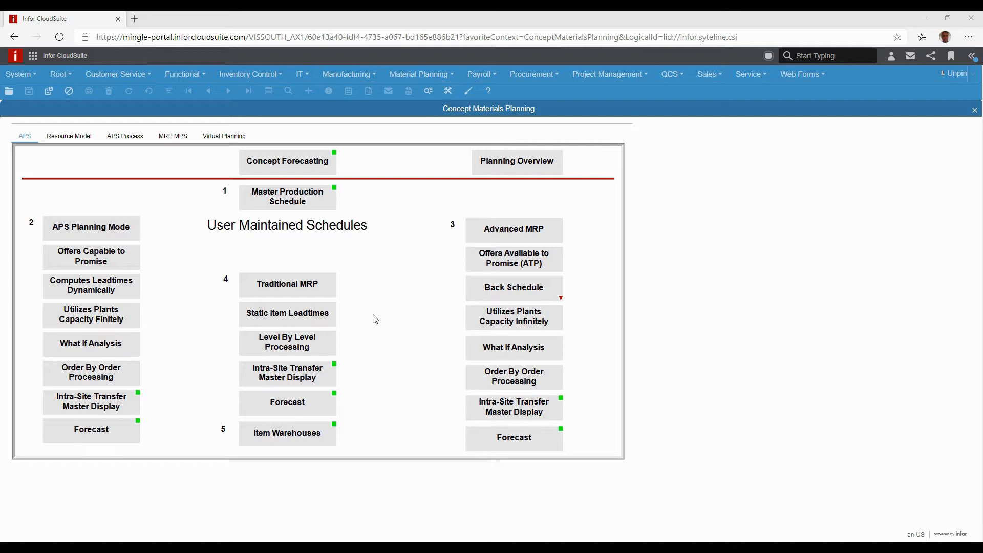
pyautogui.moveTo(188, 261)
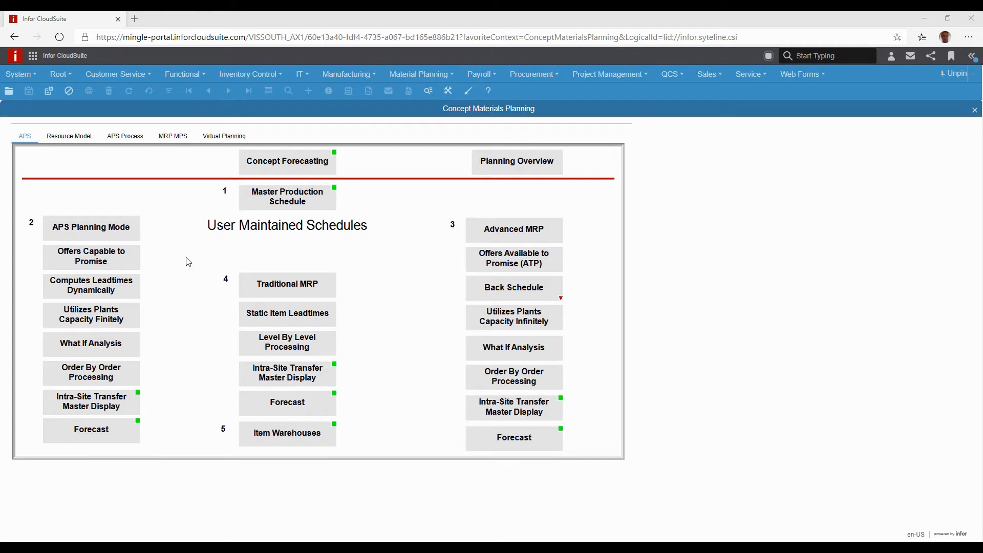
pyautogui.moveTo(376, 269)
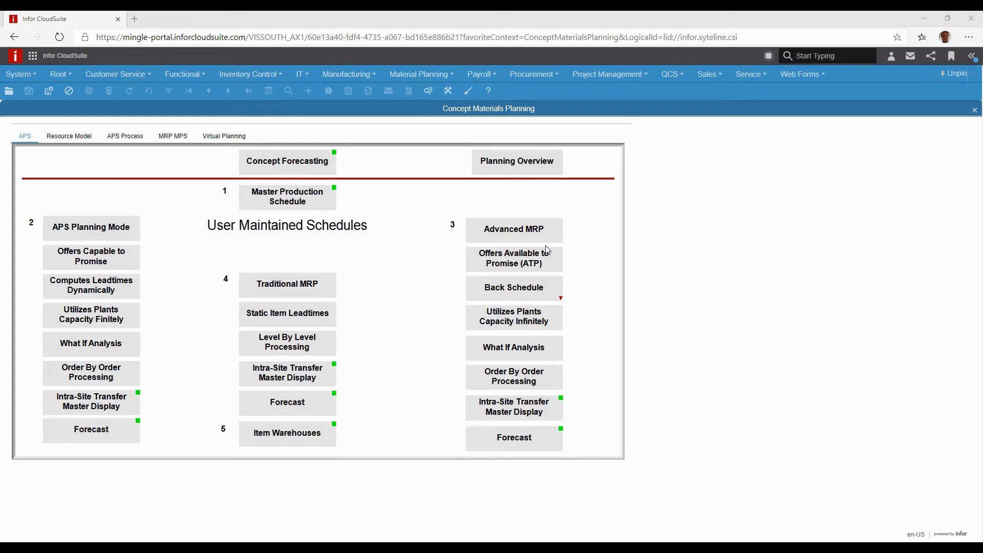
pyautogui.moveTo(434, 327)
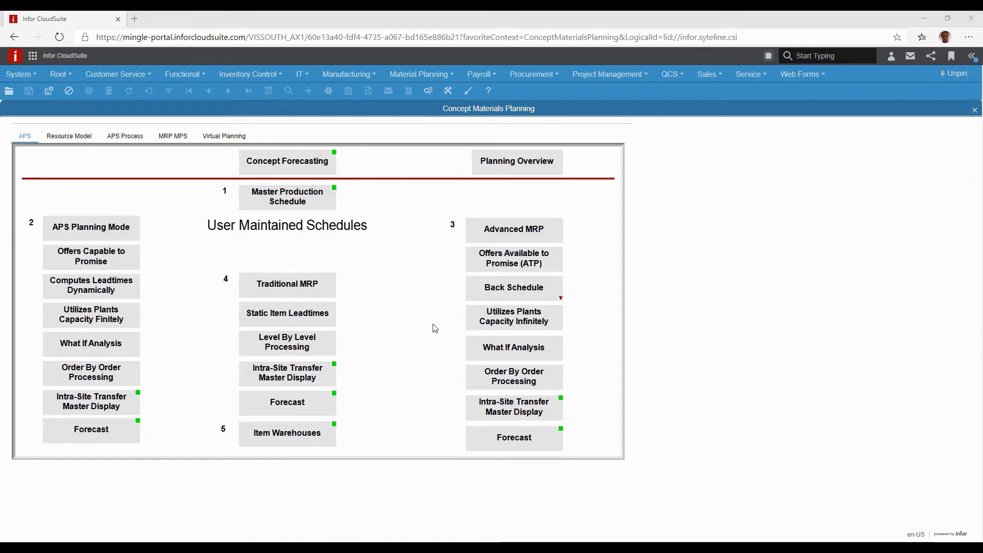
pyautogui.moveTo(475, 272)
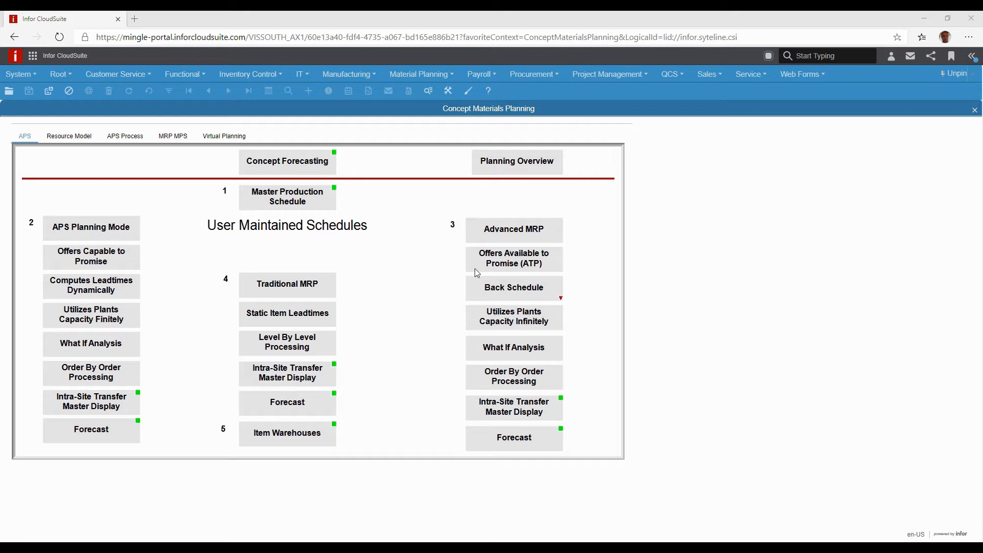
pyautogui.moveTo(330, 288)
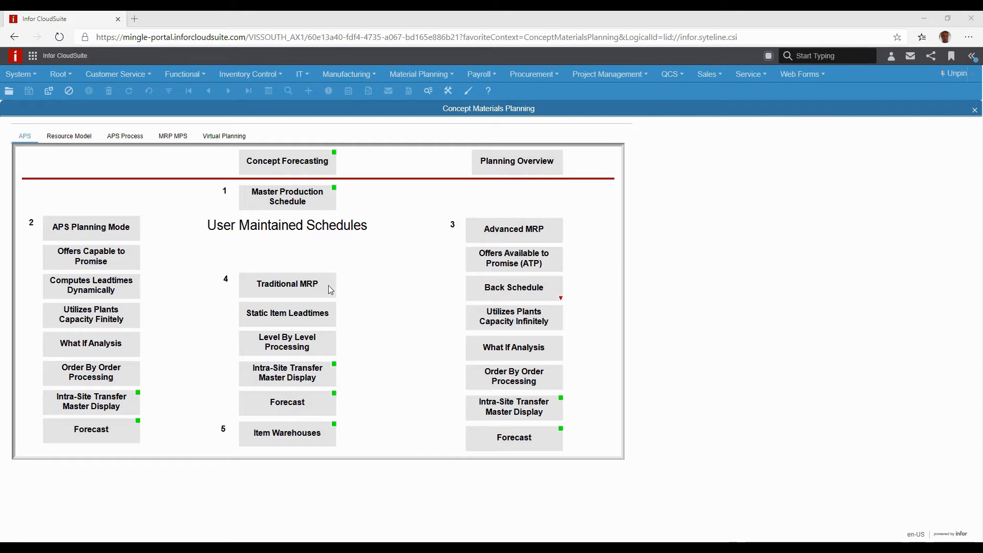
pyautogui.moveTo(583, 236)
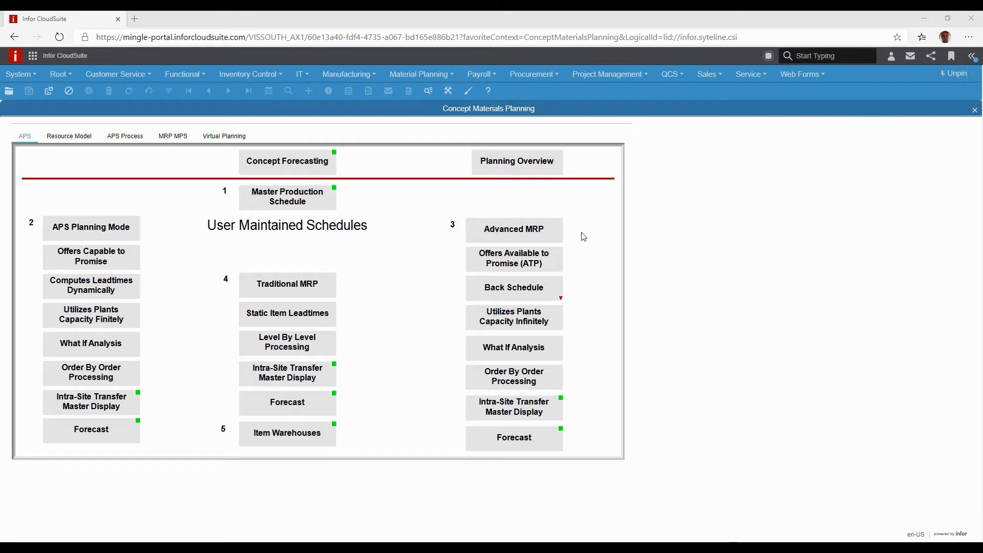
pyautogui.moveTo(579, 282)
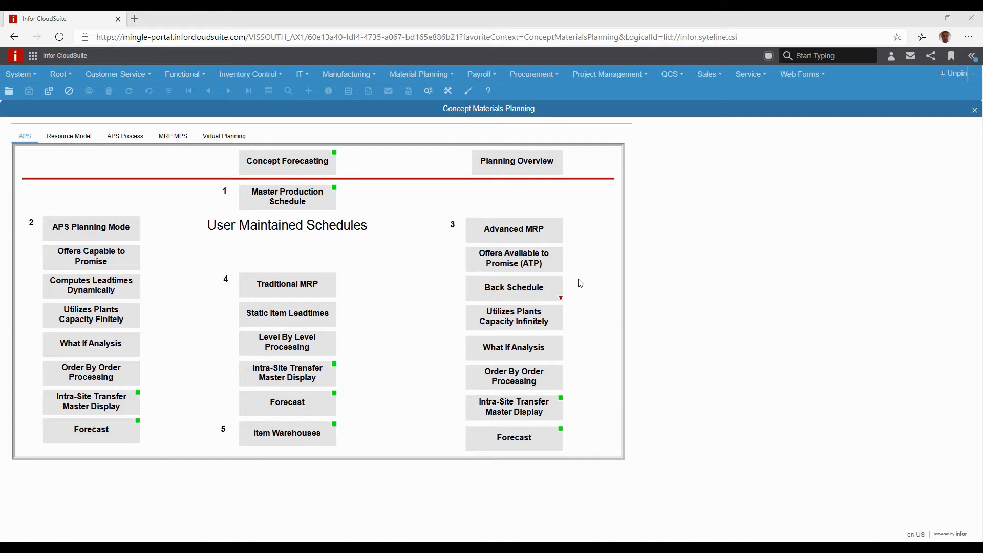
pyautogui.moveTo(567, 274)
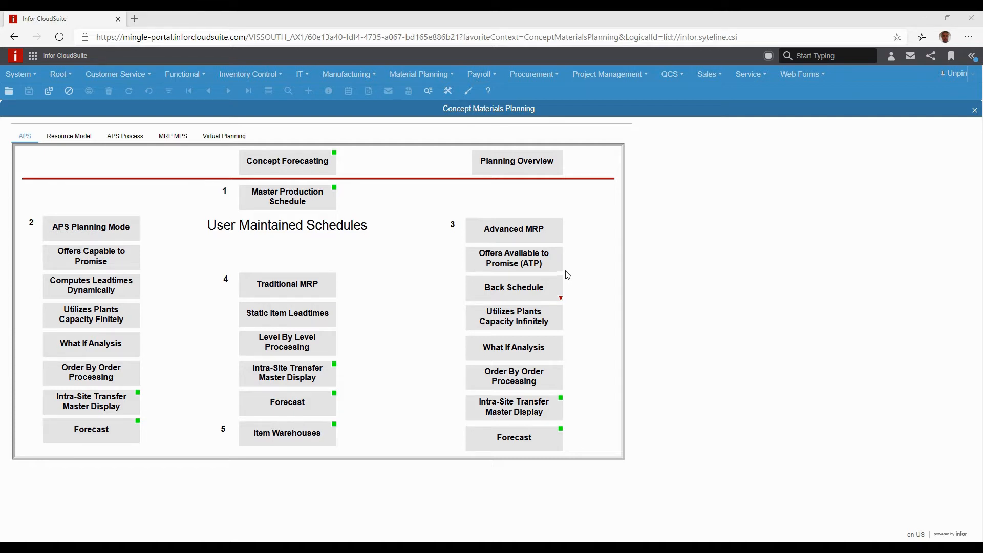
pyautogui.moveTo(561, 303)
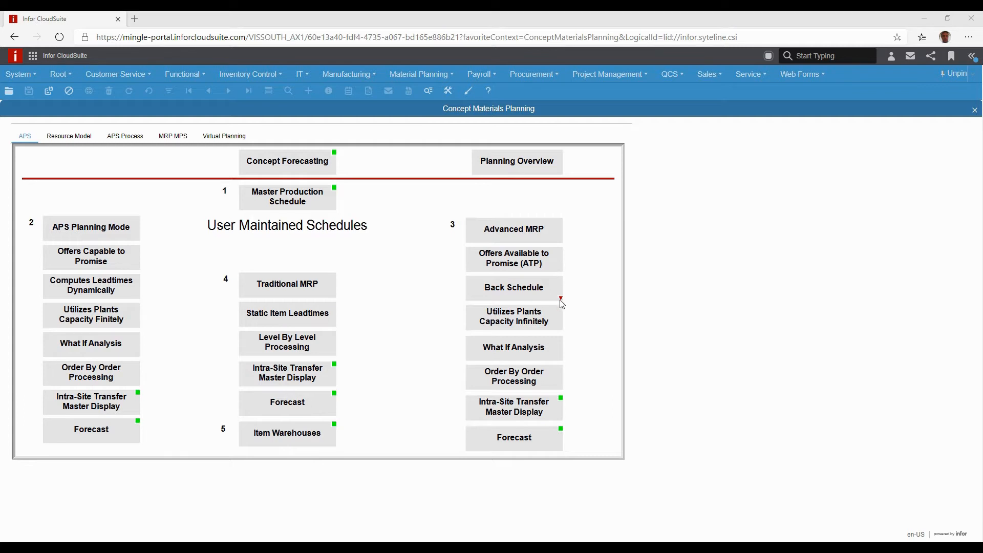
pyautogui.moveTo(567, 310)
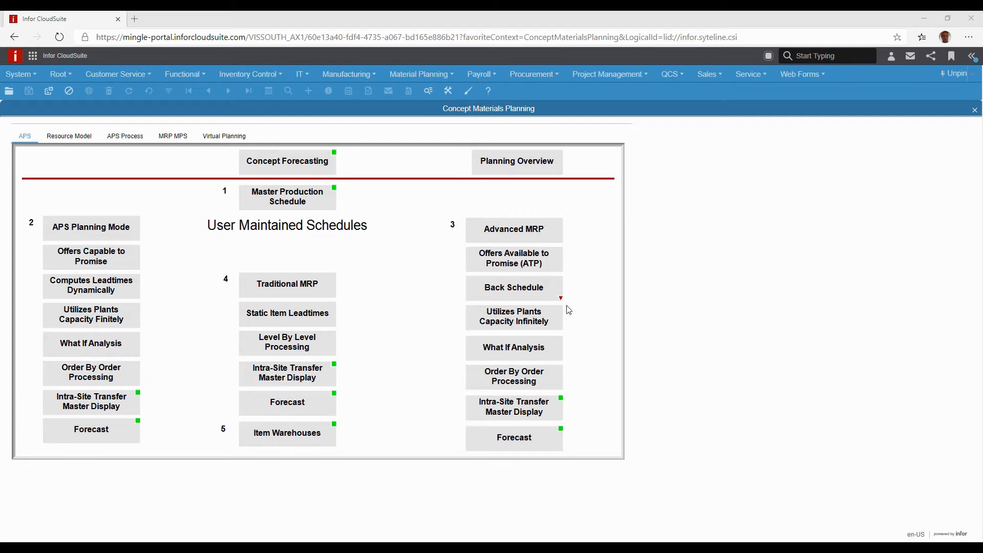
pyautogui.moveTo(568, 286)
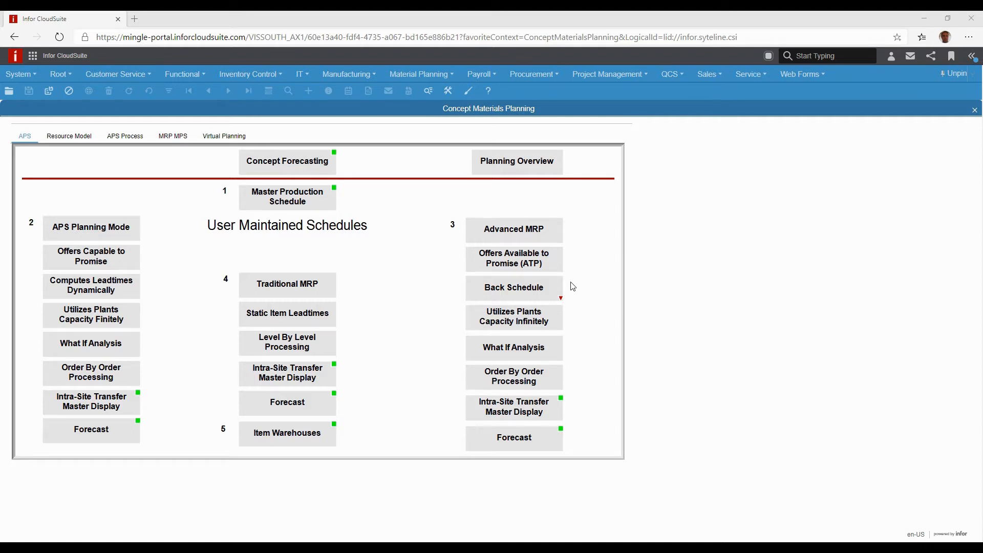
pyautogui.moveTo(574, 290)
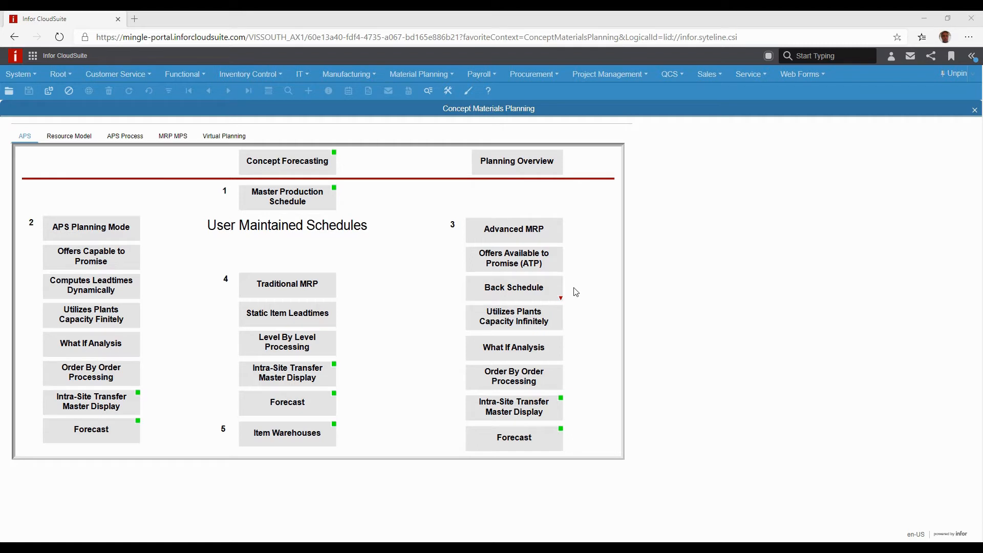
pyautogui.moveTo(498, 325)
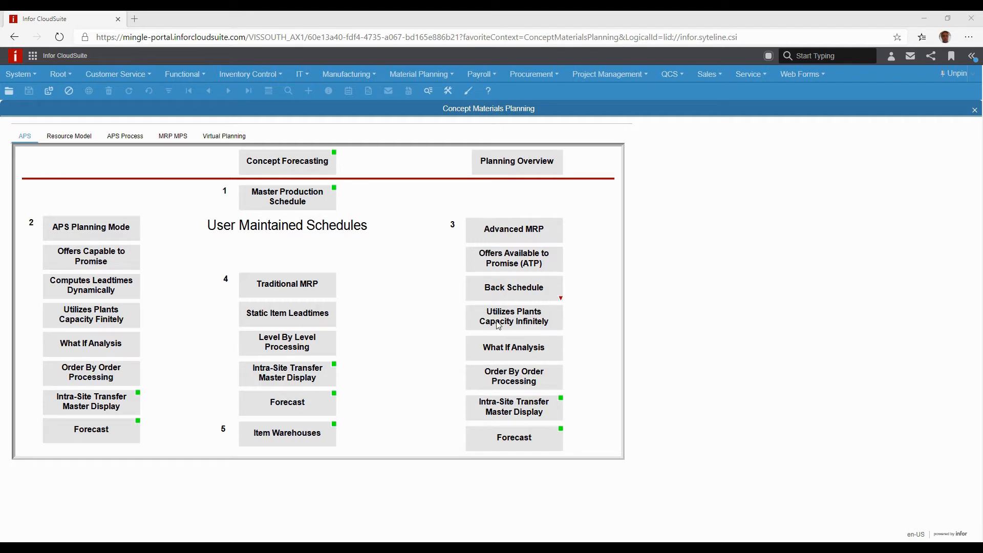
pyautogui.moveTo(584, 321)
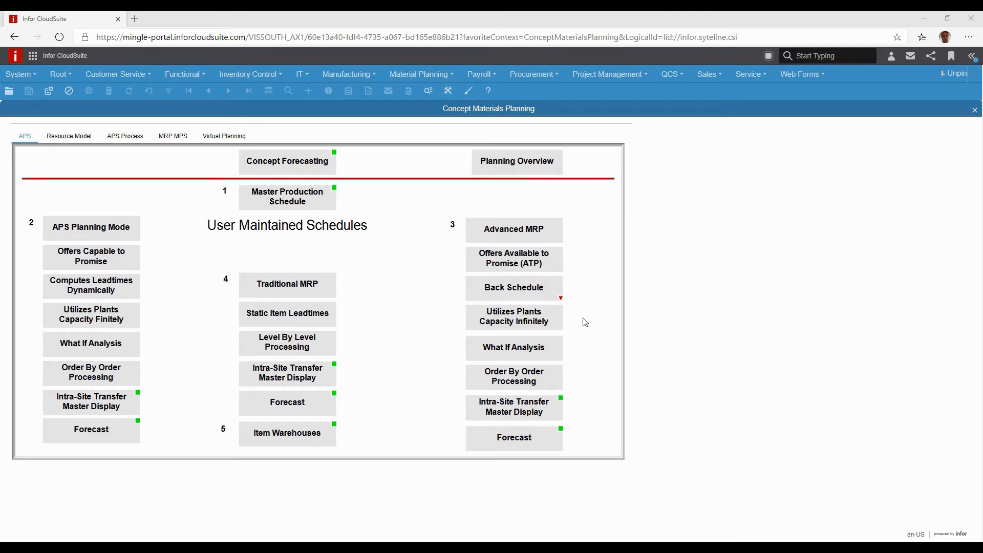
pyautogui.moveTo(39, 191)
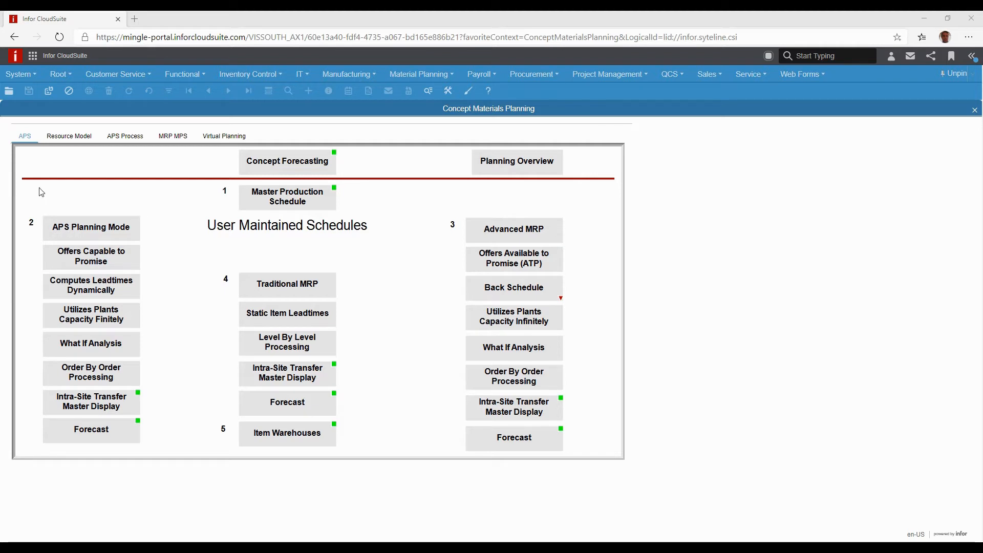
pyautogui.moveTo(38, 231)
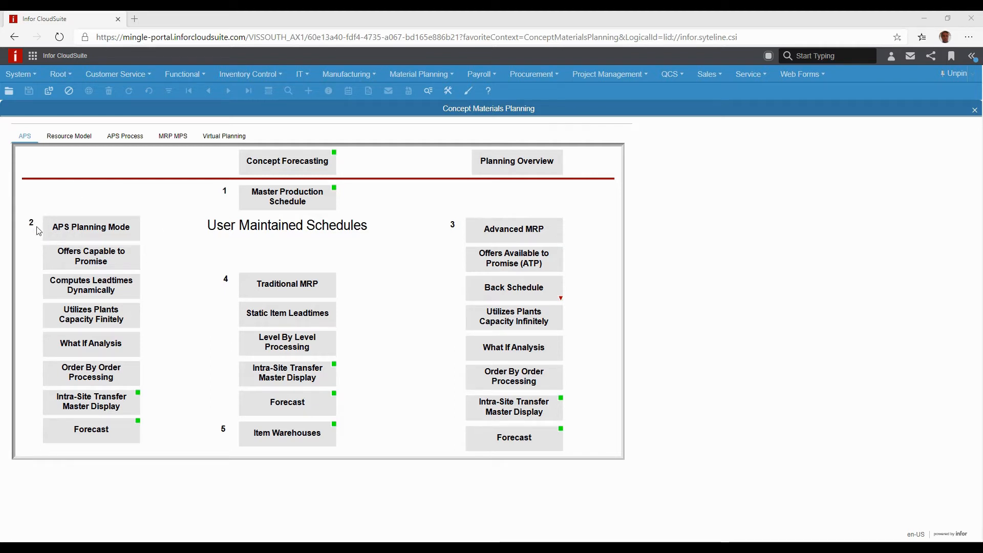
pyautogui.moveTo(132, 242)
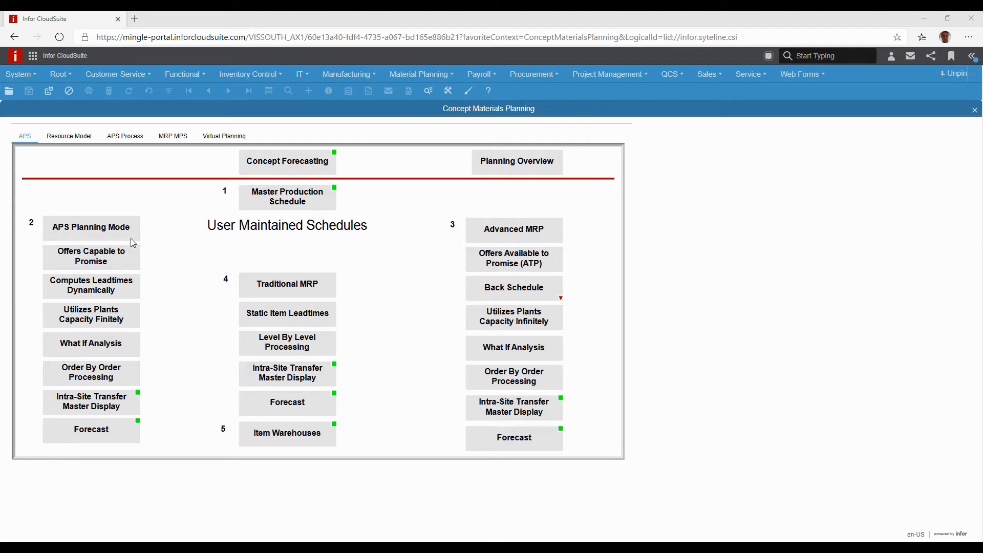
pyautogui.moveTo(104, 332)
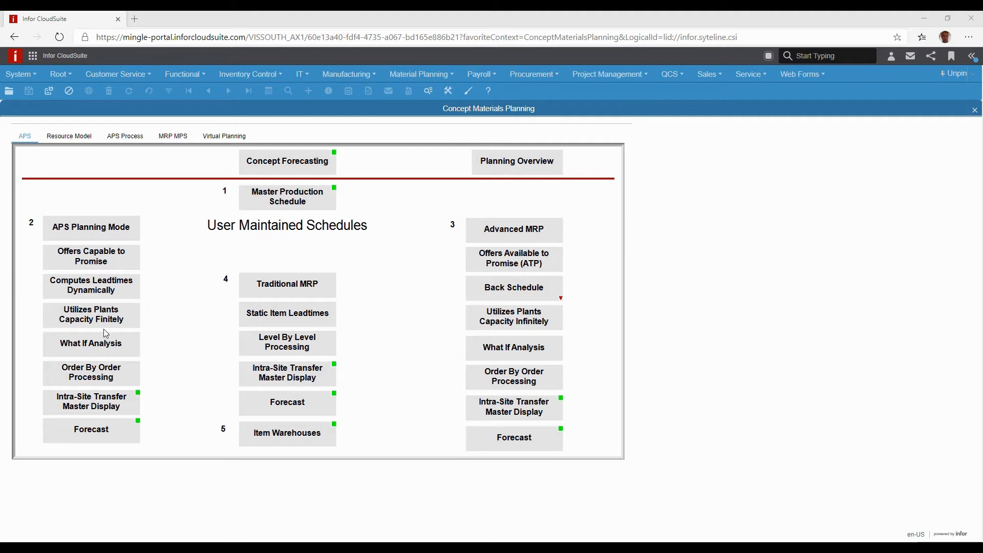
pyautogui.moveTo(152, 325)
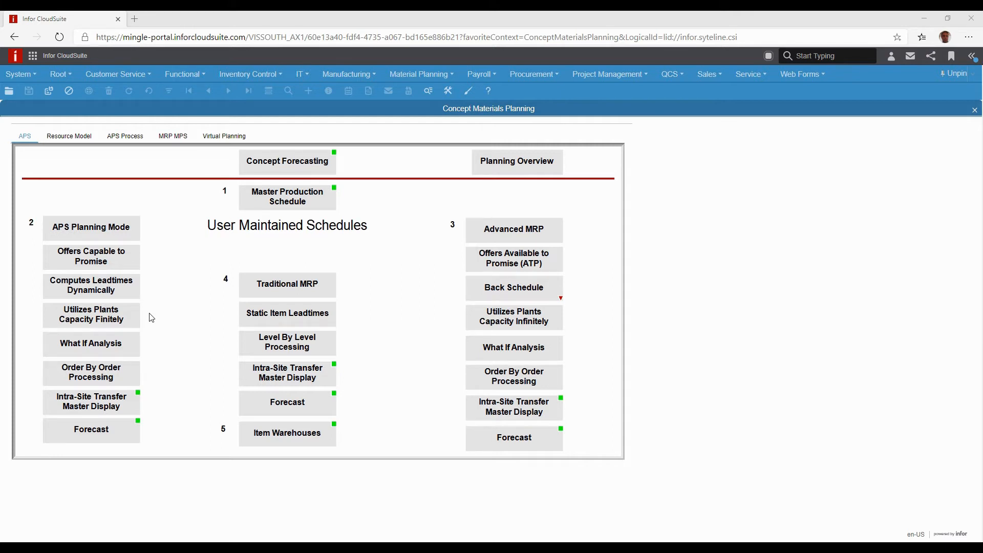
pyautogui.moveTo(263, 278)
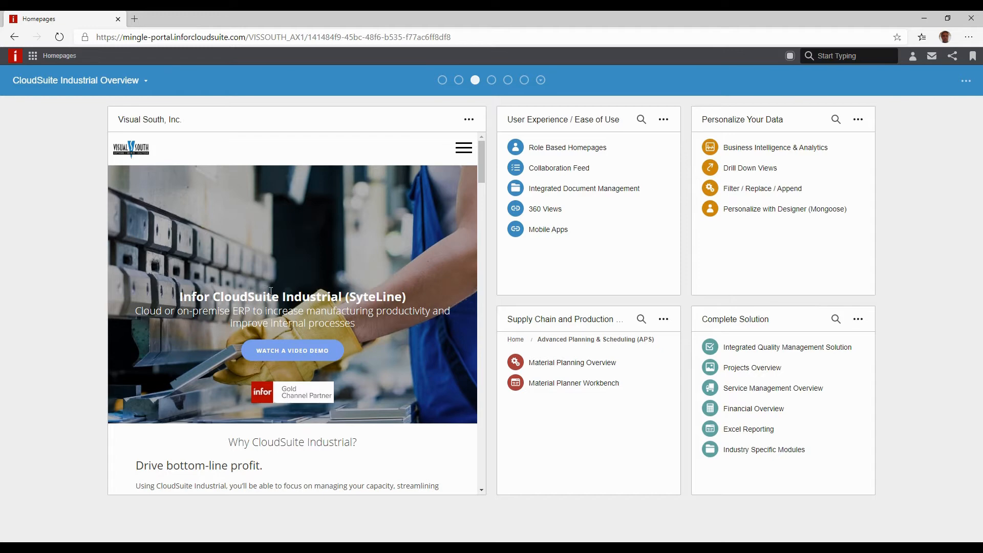
pyautogui.moveTo(561, 405)
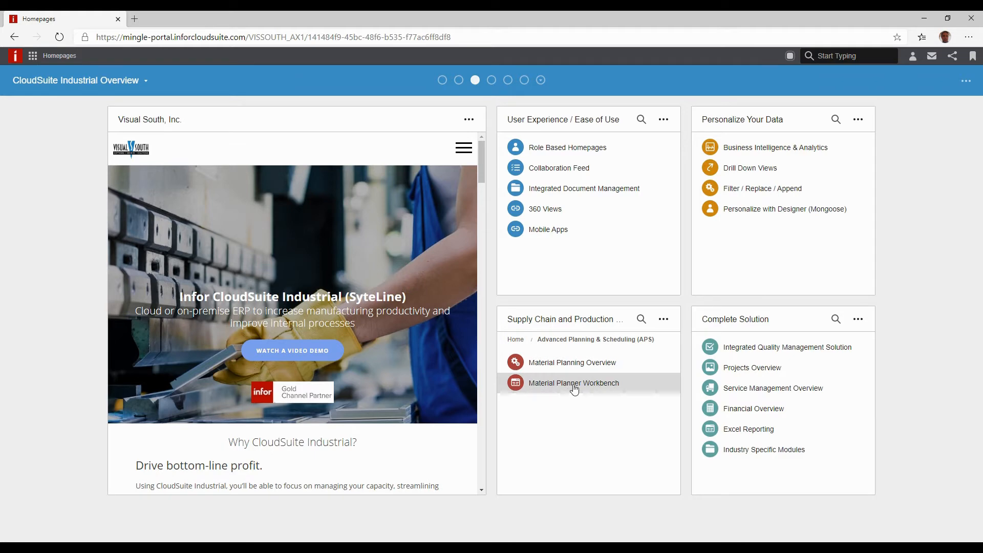
# Launch Material Planner Workbench in Purchase Order view filtered to This Week's Orders
pyautogui.click(573, 382)
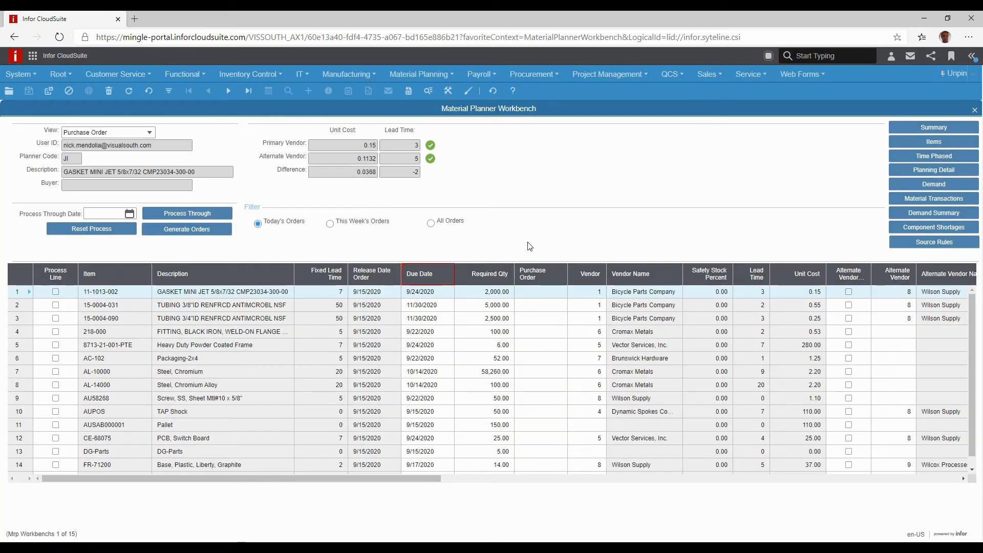
pyautogui.click(103, 132)
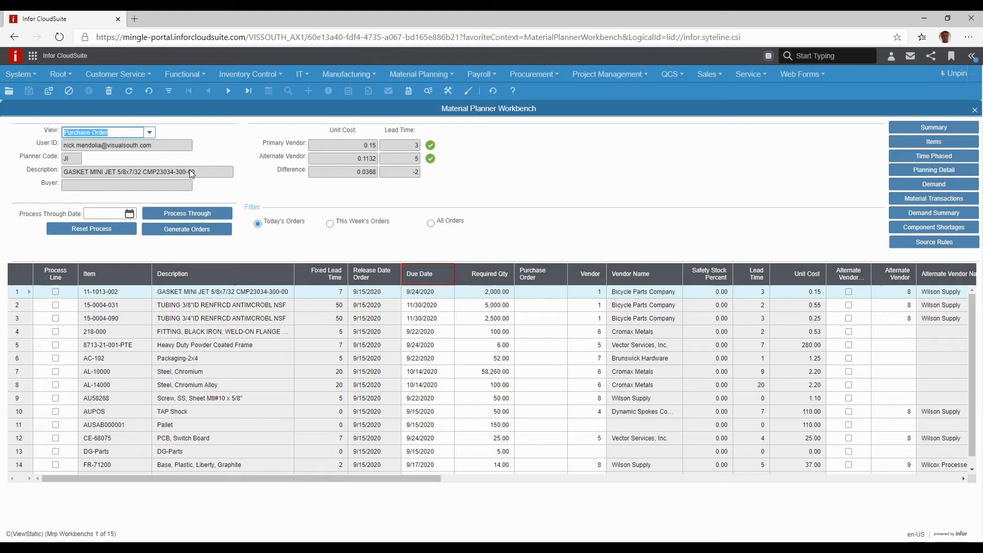
pyautogui.click(104, 132)
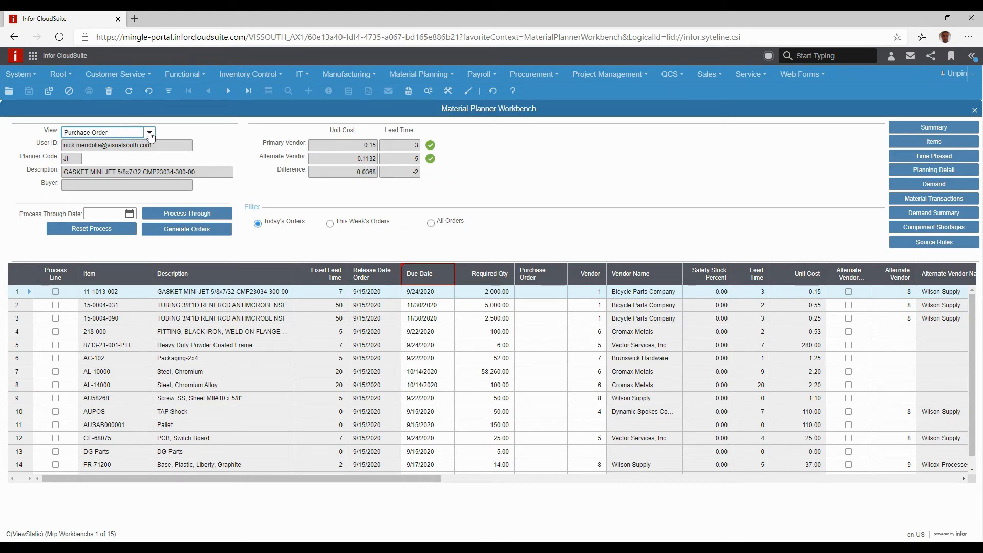
pyautogui.click(150, 132)
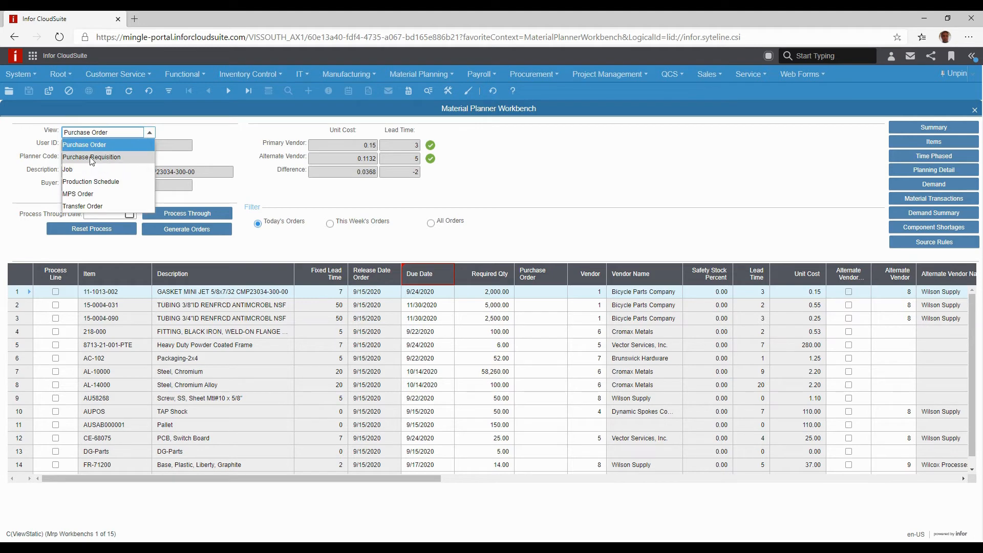
pyautogui.moveTo(116, 144)
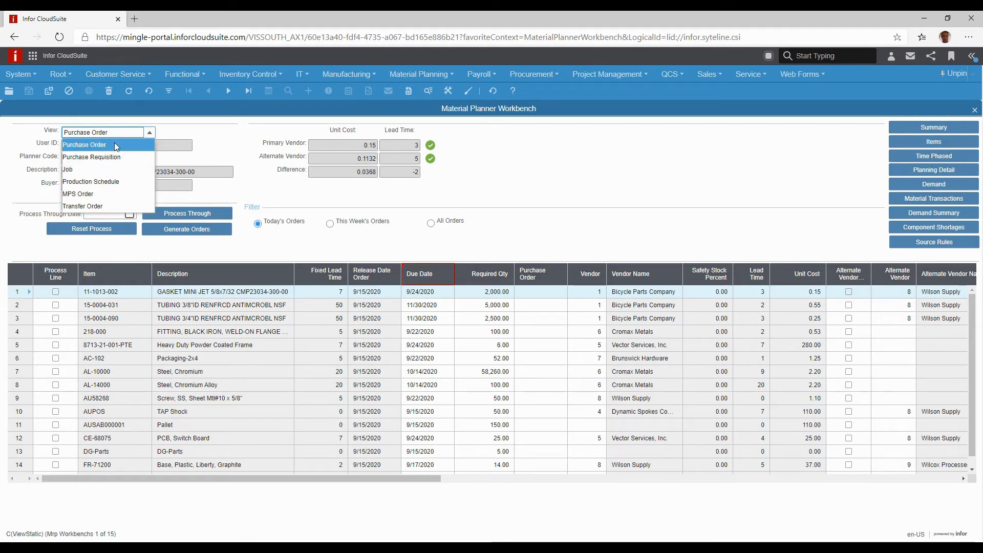
pyautogui.click(84, 145)
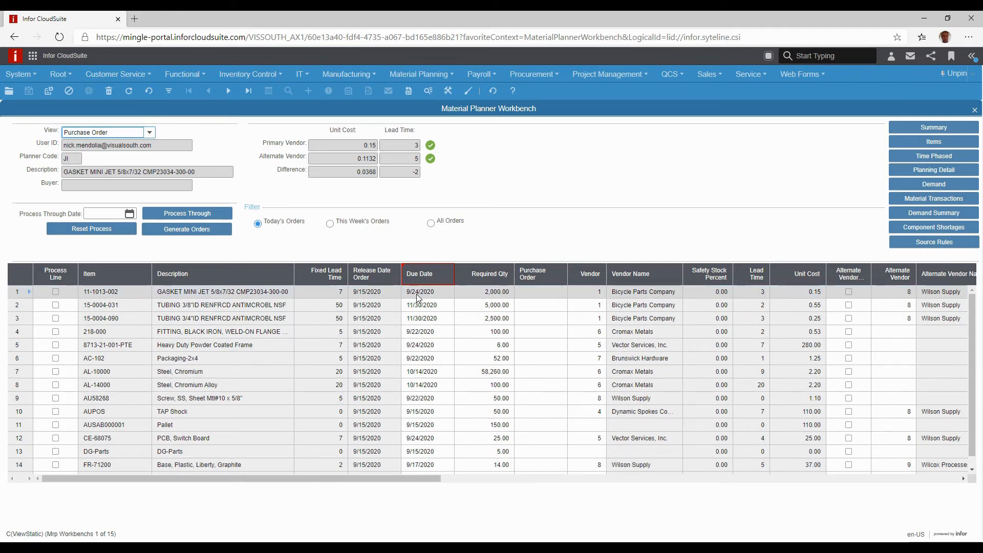
pyautogui.moveTo(331, 297)
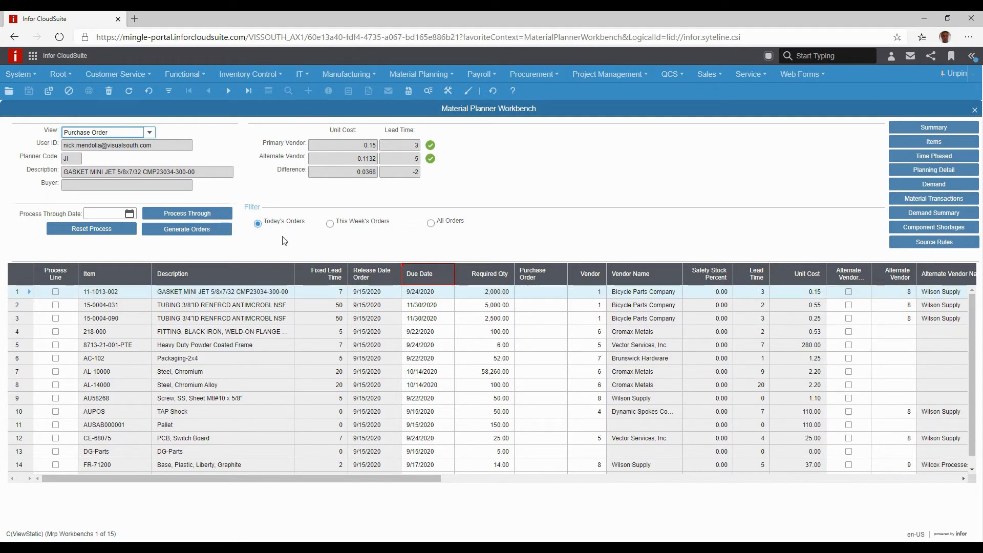
pyautogui.moveTo(308, 238)
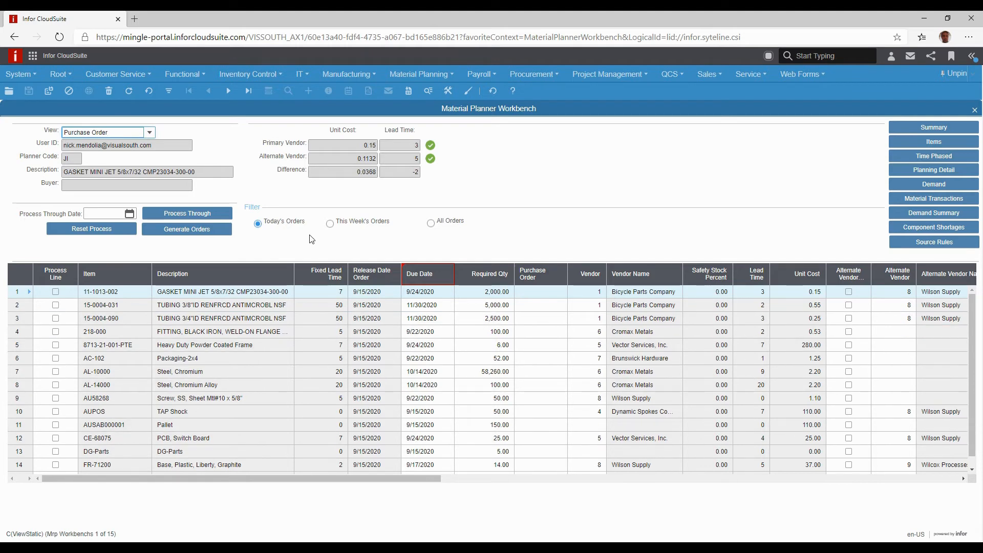
pyautogui.click(331, 223)
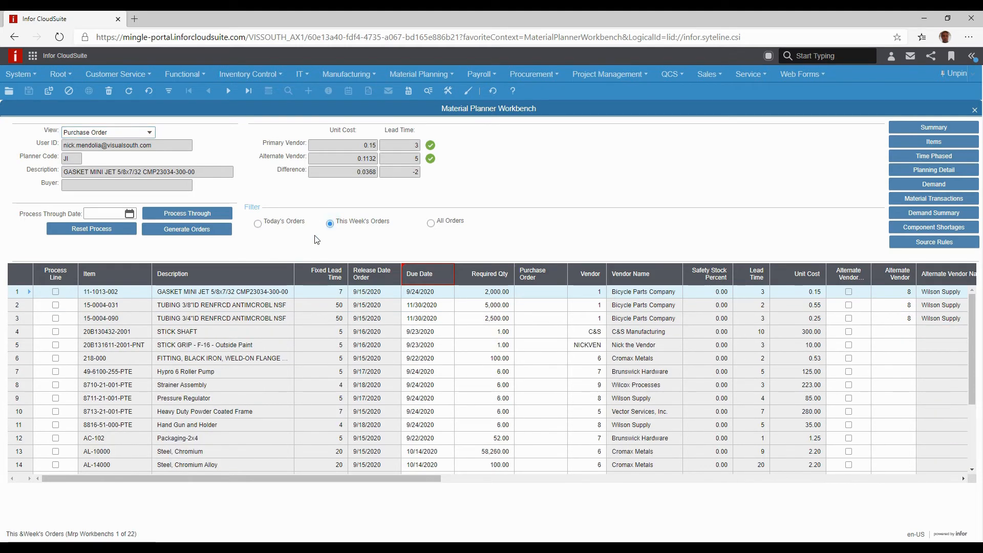
pyautogui.moveTo(352, 255)
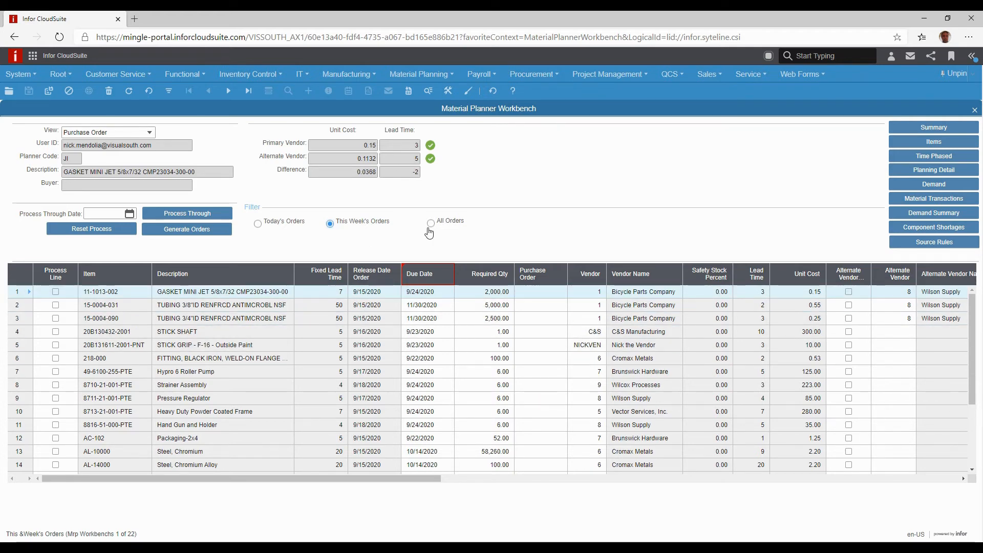
# Compare All and This Week's Orders filters, then settle on Today's Orders
pyautogui.click(431, 221)
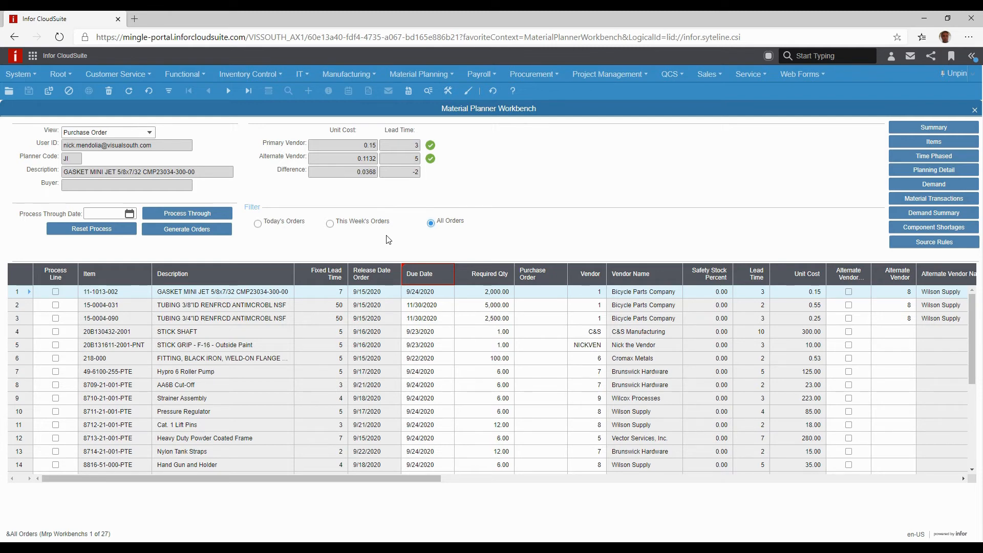
pyautogui.moveTo(372, 242)
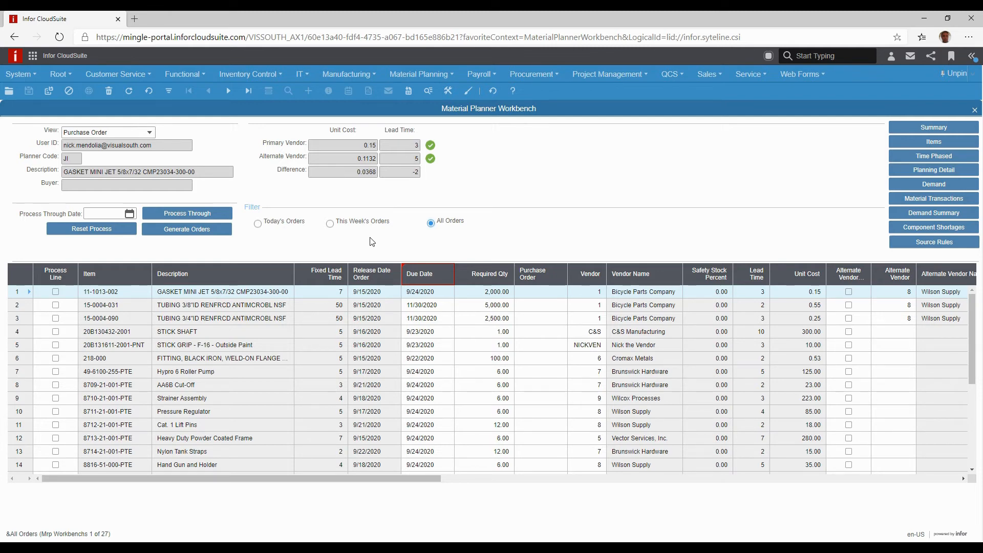
pyautogui.moveTo(342, 231)
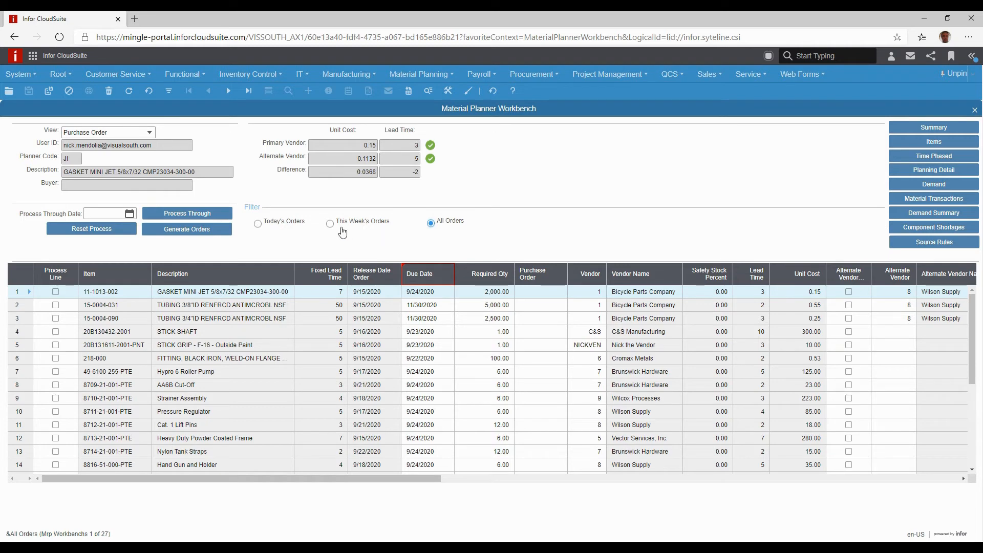
pyautogui.click(329, 222)
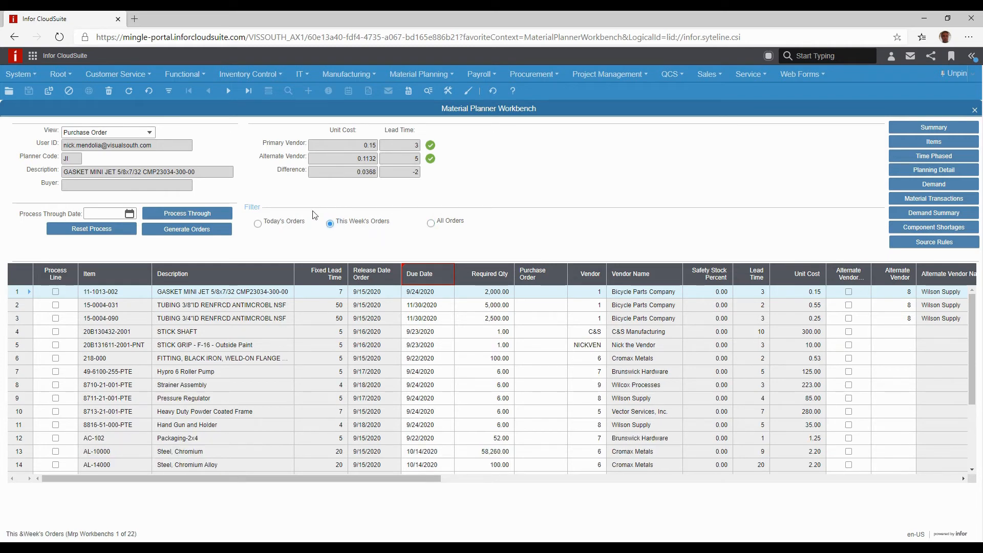
pyautogui.moveTo(335, 378)
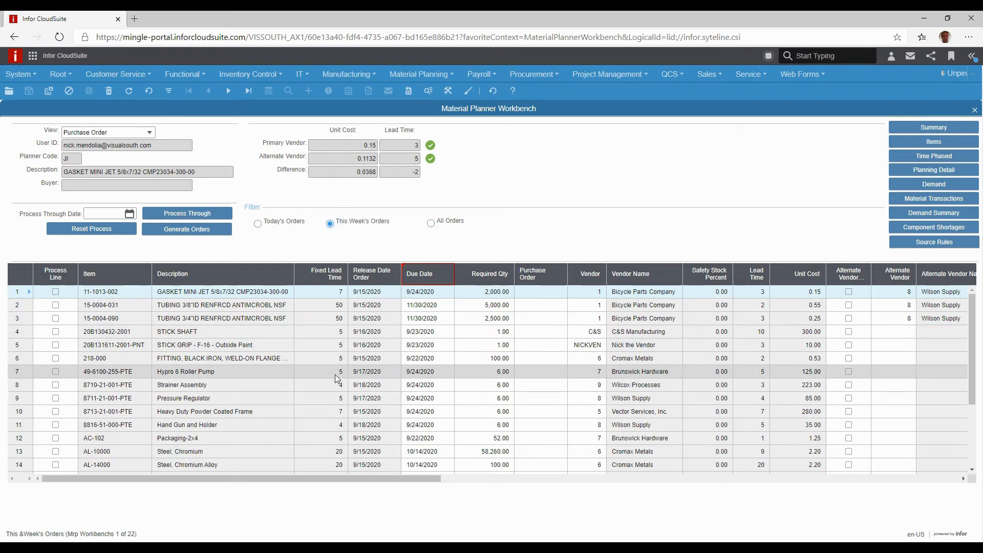
pyautogui.click(258, 221)
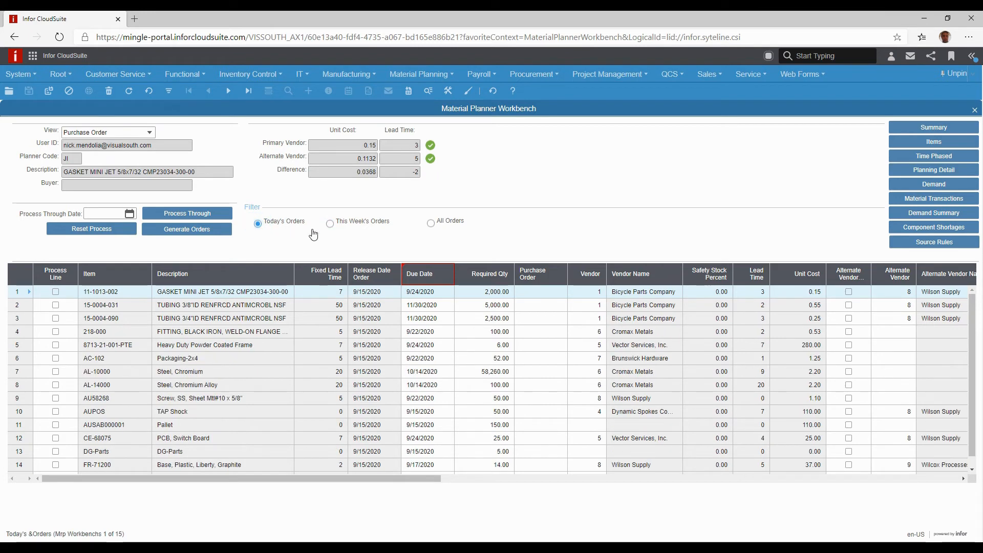
pyautogui.click(18, 291)
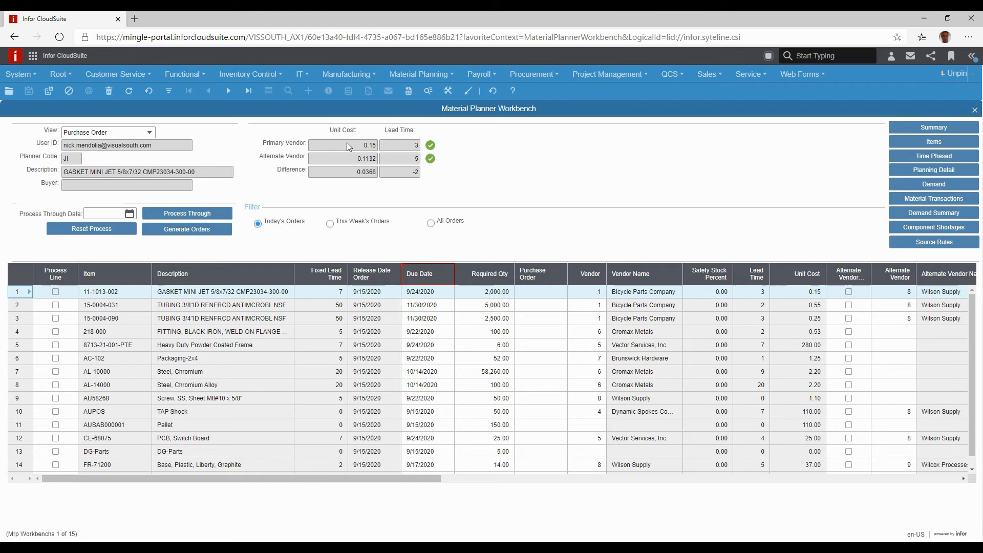
pyautogui.moveTo(492, 225)
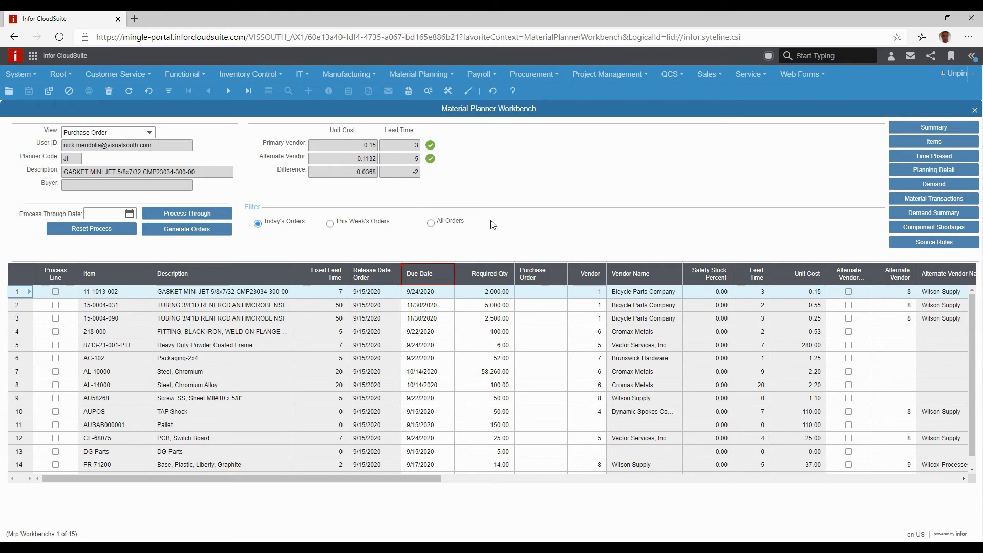
pyautogui.moveTo(451, 200)
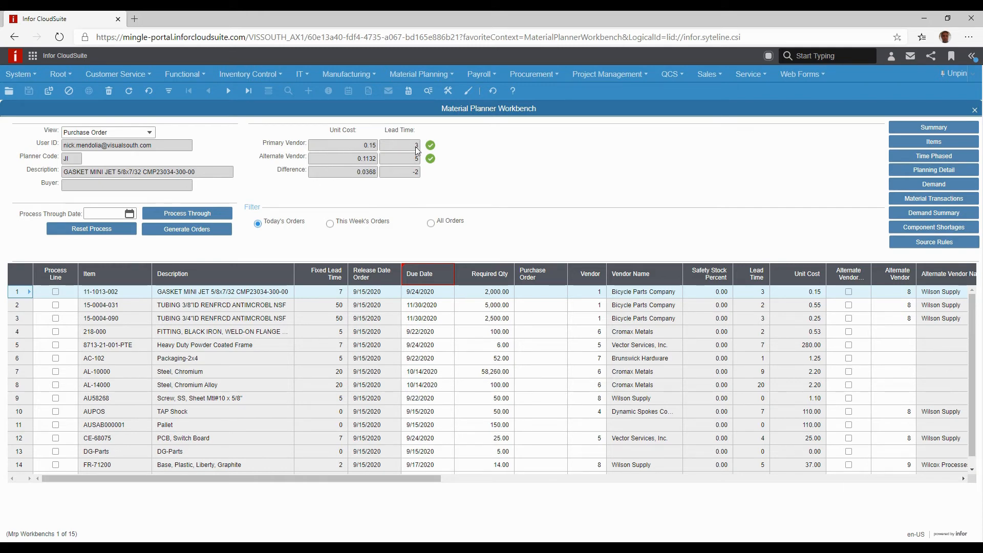
pyautogui.moveTo(370, 138)
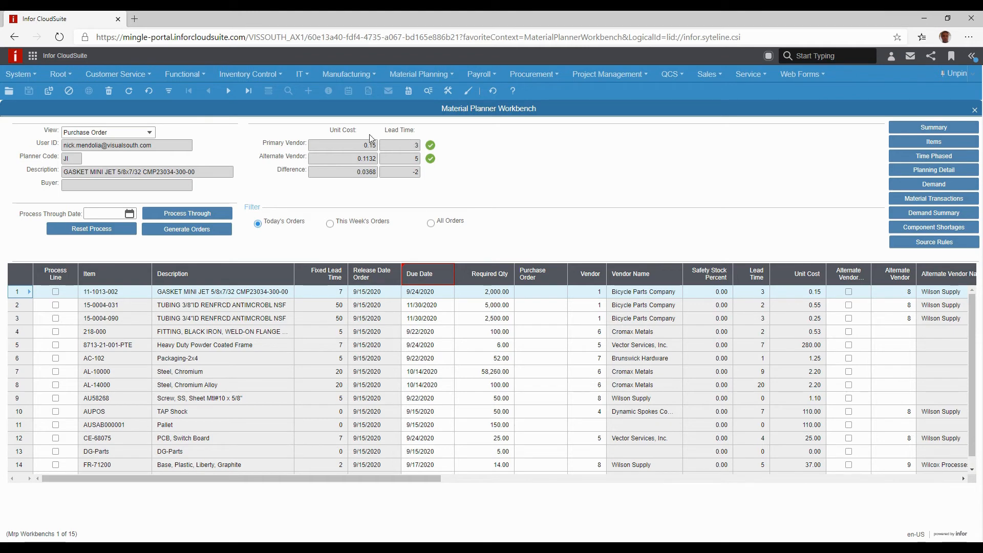
pyautogui.moveTo(372, 166)
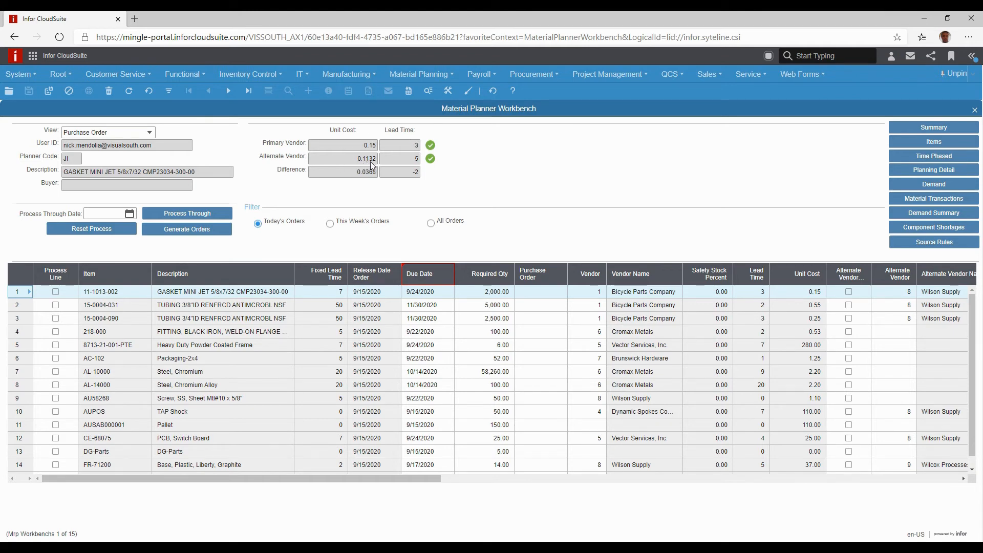
pyautogui.moveTo(417, 164)
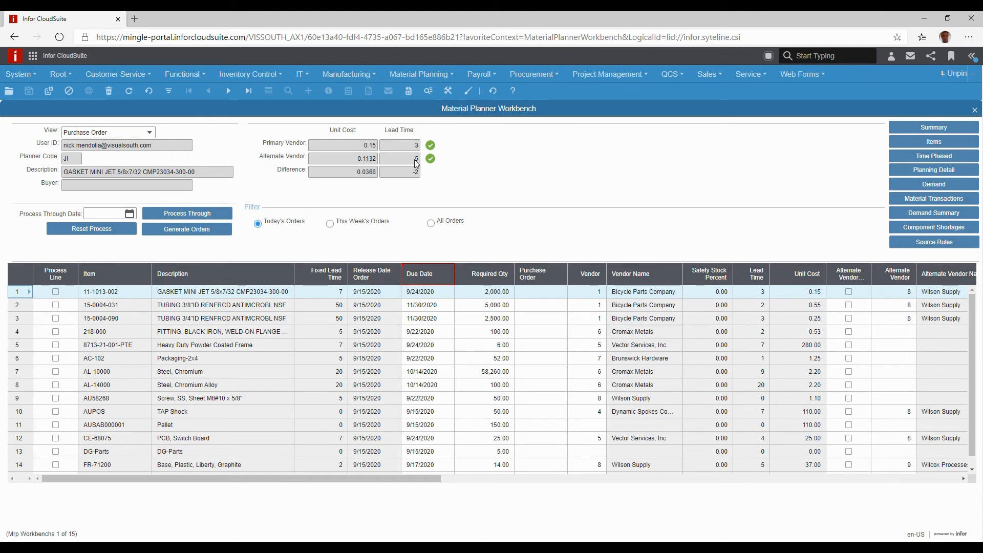
pyautogui.moveTo(352, 160)
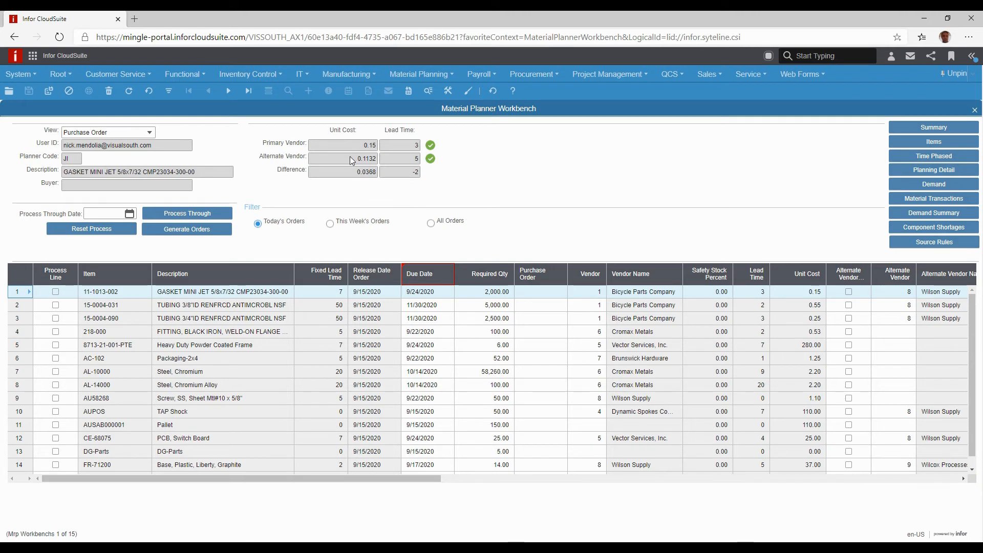
pyautogui.moveTo(427, 155)
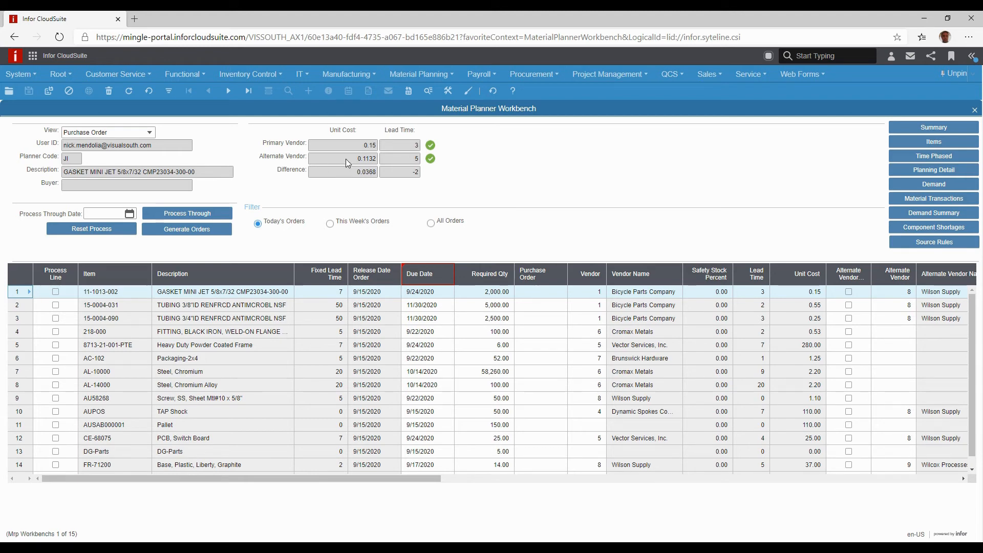
pyautogui.moveTo(428, 169)
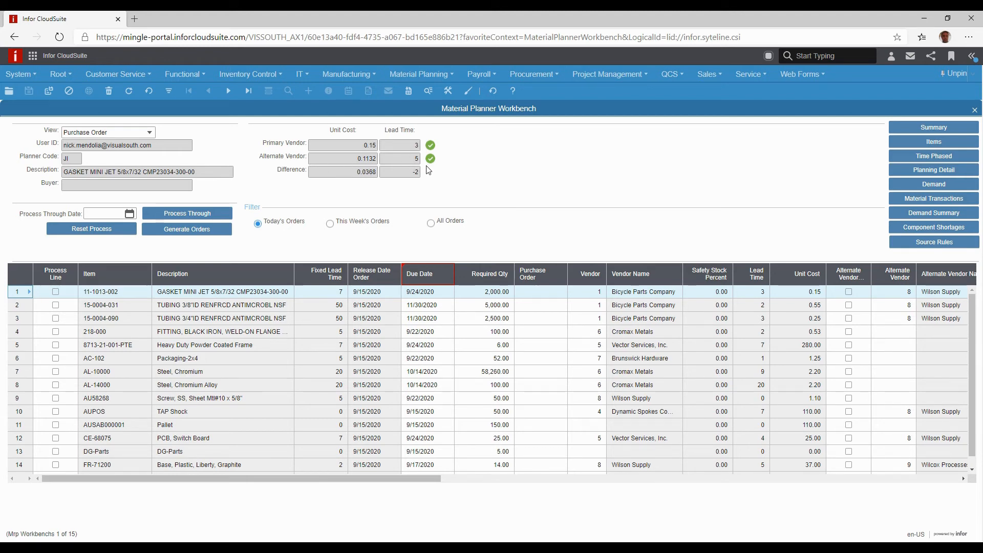
pyautogui.moveTo(412, 160)
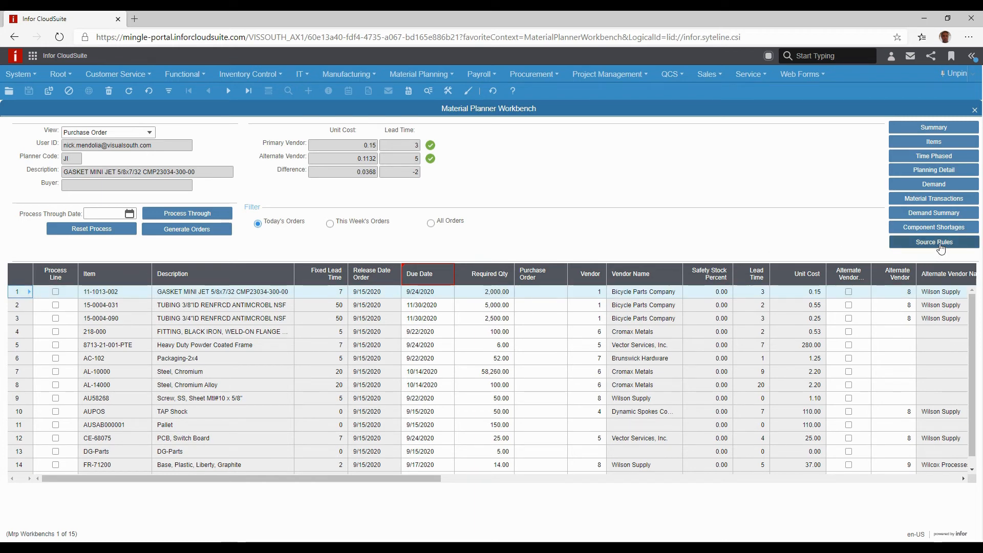
pyautogui.moveTo(884, 251)
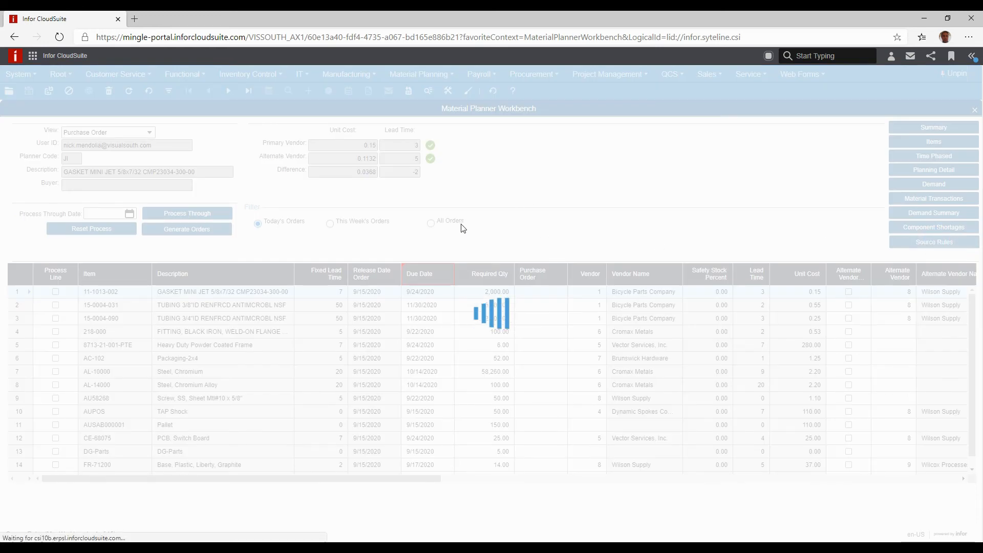
# Show the Source Rules form for item 11-1013-002
pyautogui.click(933, 241)
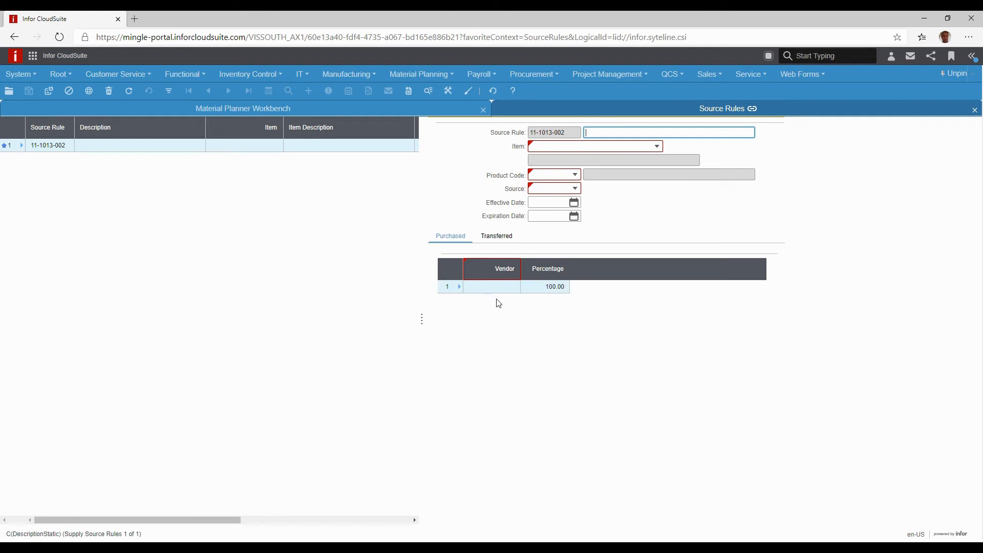
pyautogui.moveTo(538, 322)
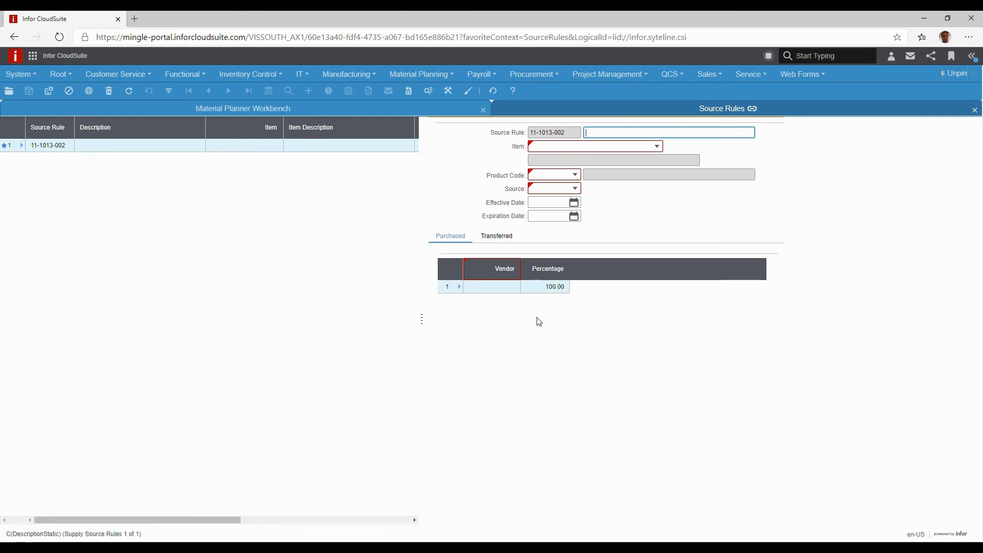
pyautogui.moveTo(548, 303)
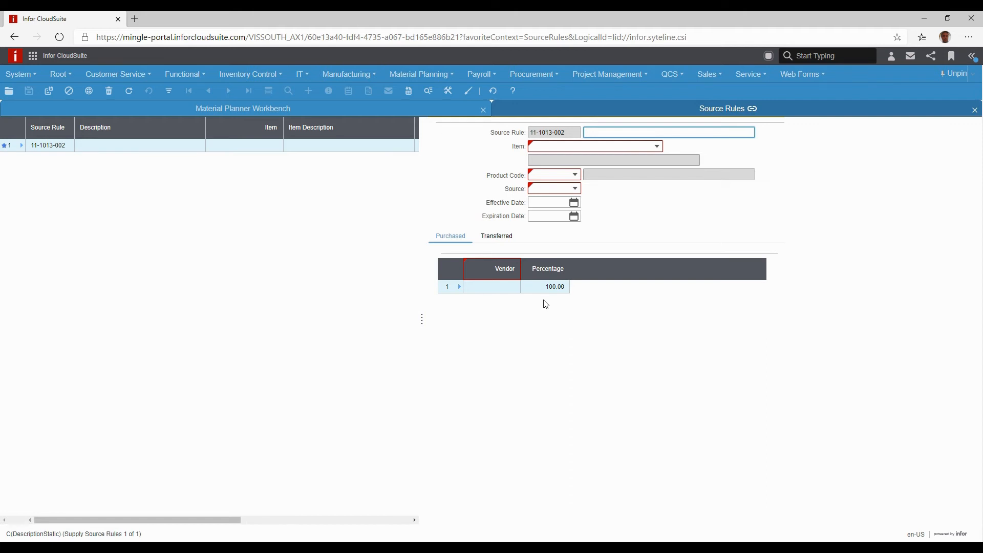
pyautogui.moveTo(549, 307)
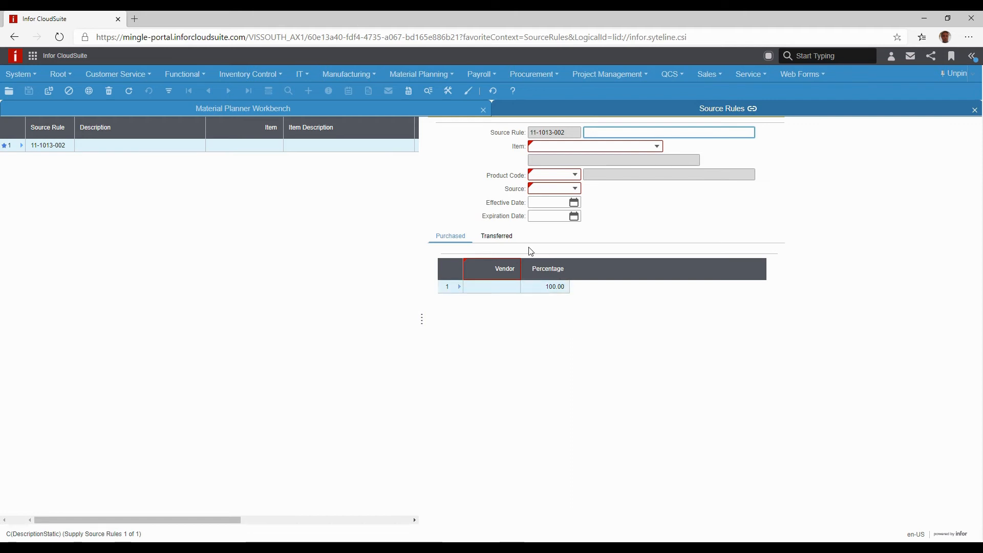
pyautogui.moveTo(648, 225)
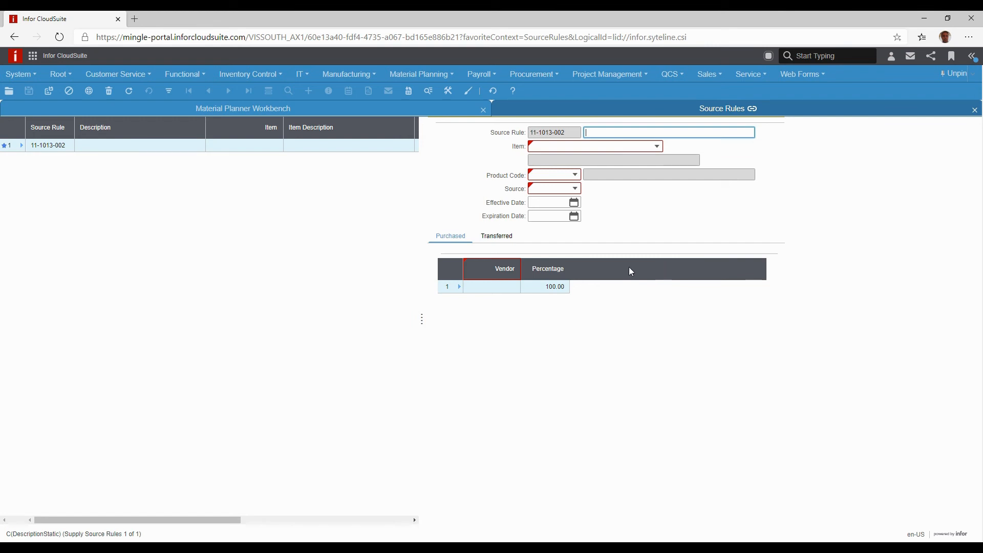
pyautogui.moveTo(602, 306)
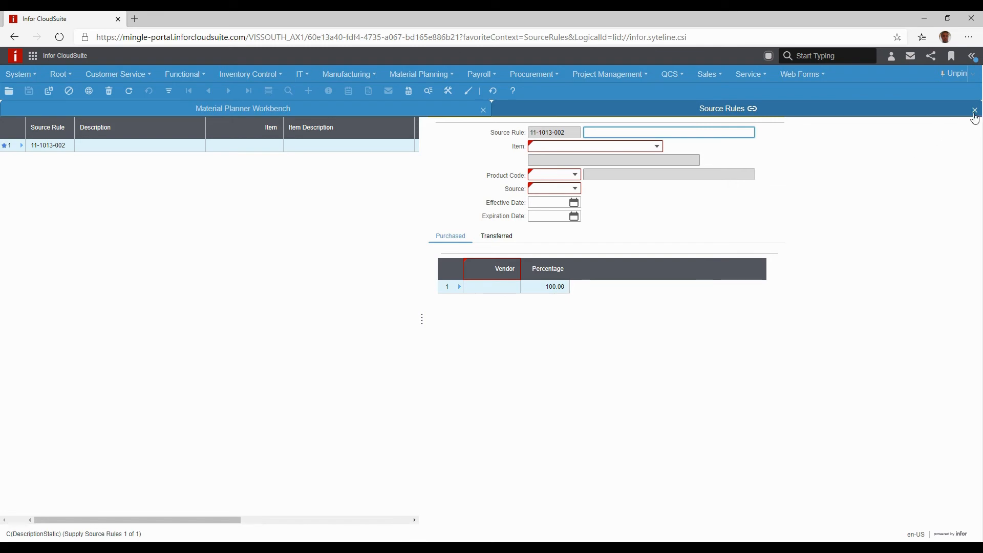
# Close the Source Rules form to return to the workbench
pyautogui.click(974, 110)
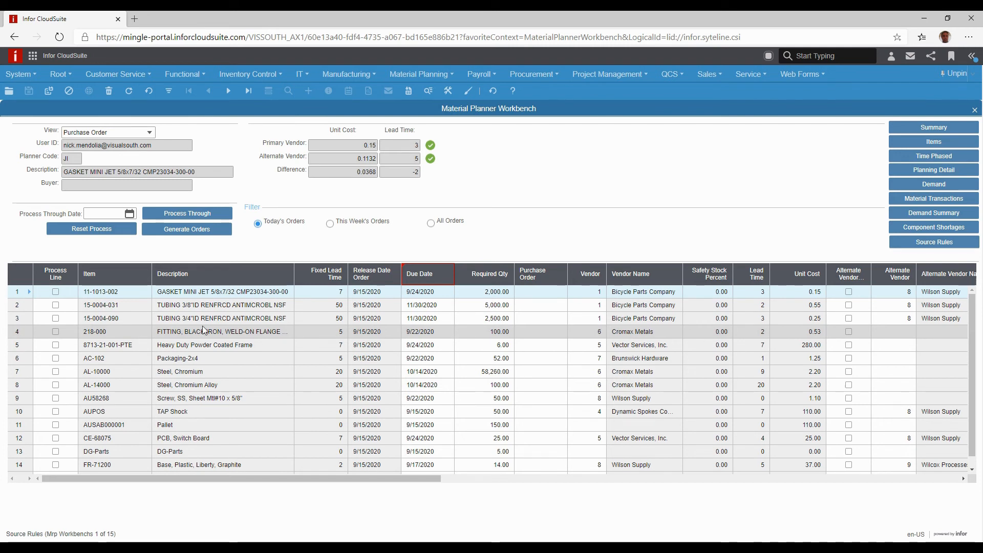
pyautogui.moveTo(516, 241)
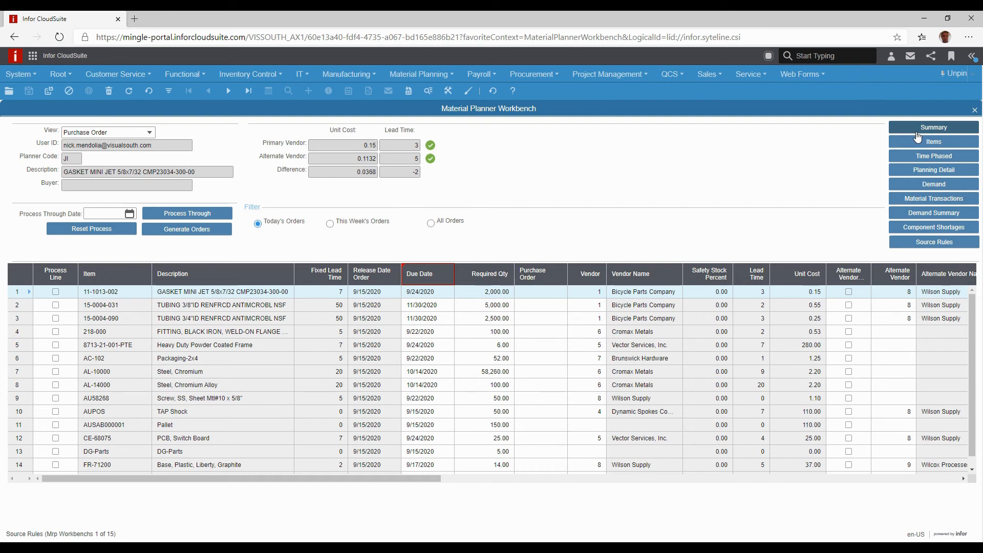
pyautogui.moveTo(933, 226)
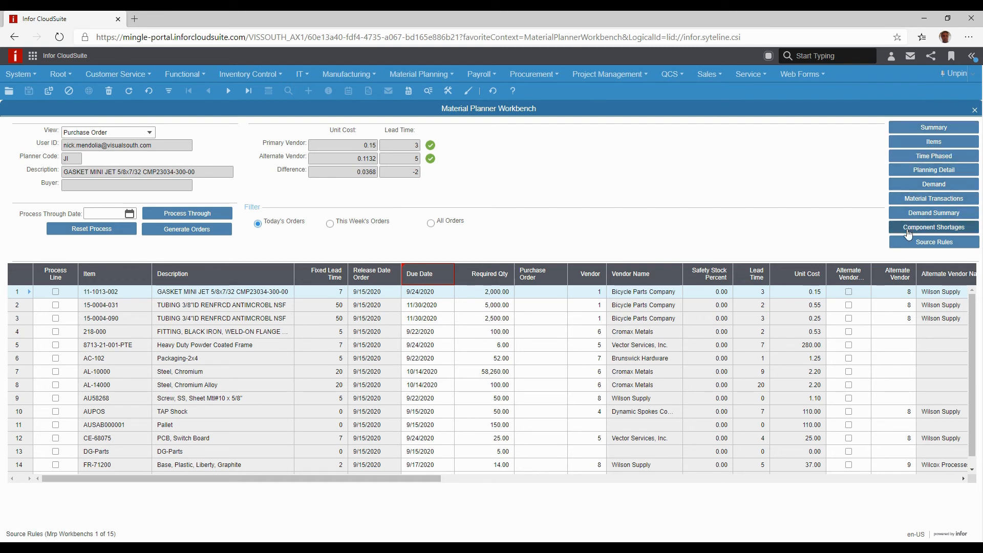
pyautogui.moveTo(795, 195)
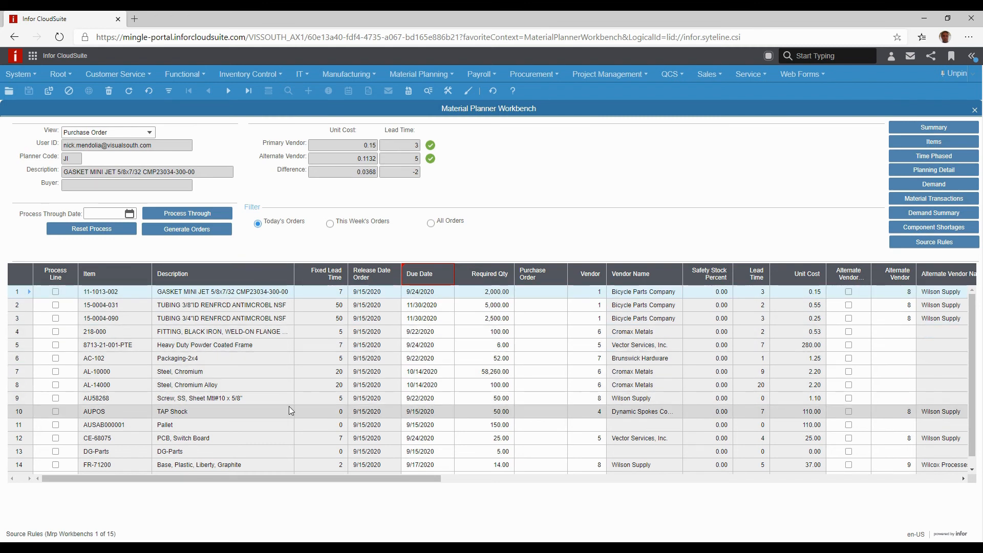
pyautogui.moveTo(54, 284)
pyautogui.write('9/15/2020')
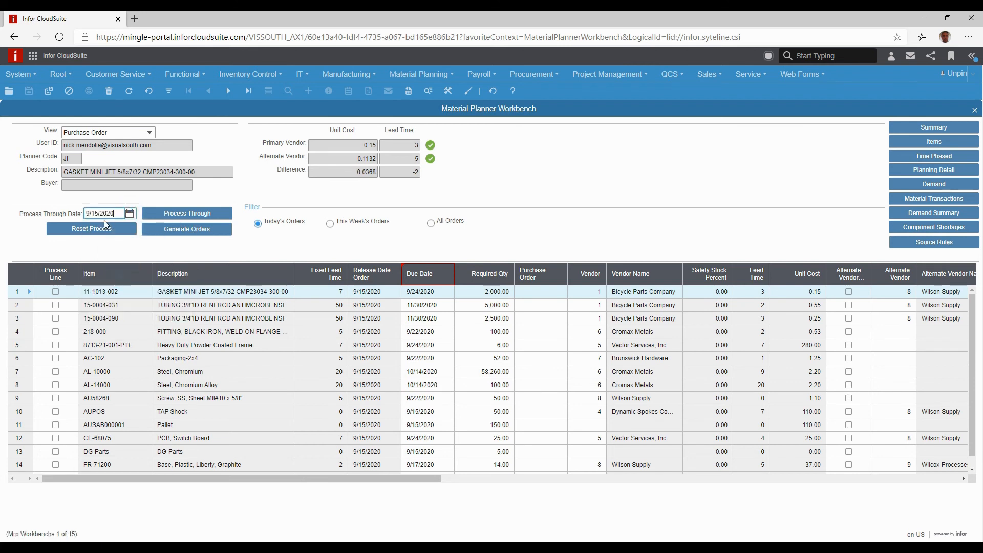
# Use Process Through to check Process Line for orders due through 9/15/2020, then request the Summary
pyautogui.click(186, 213)
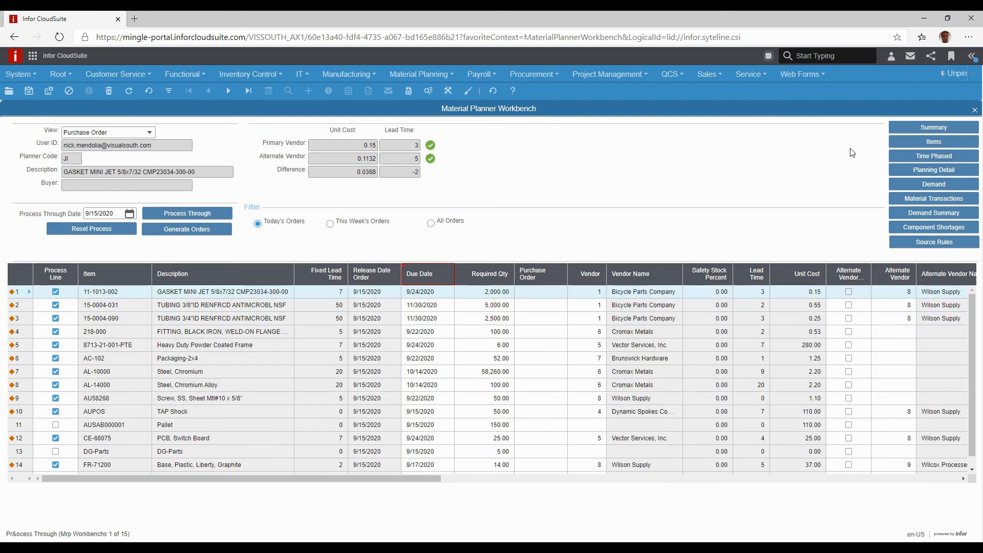
pyautogui.click(933, 127)
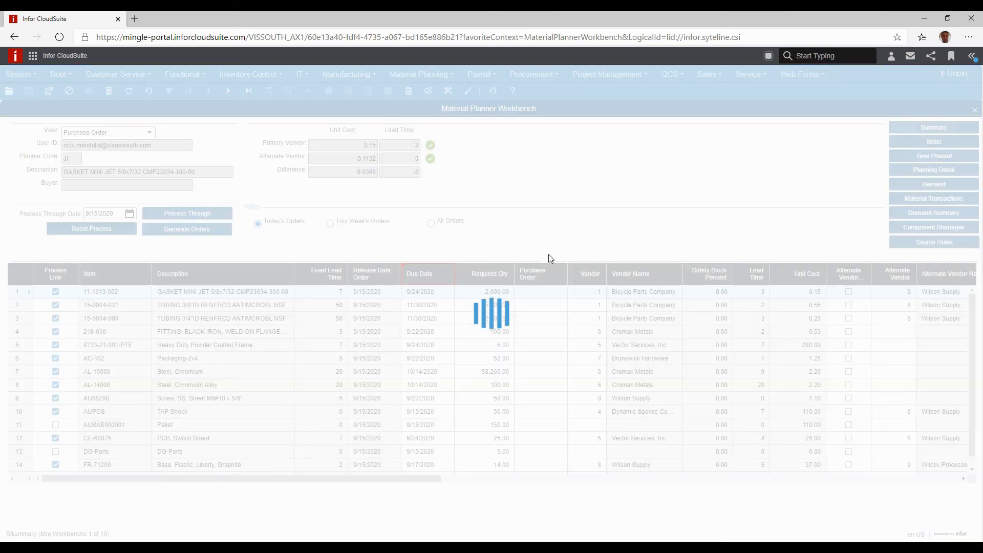
# Dismiss the cost summary and switch the workbench View to Job orders
pyautogui.click(934, 127)
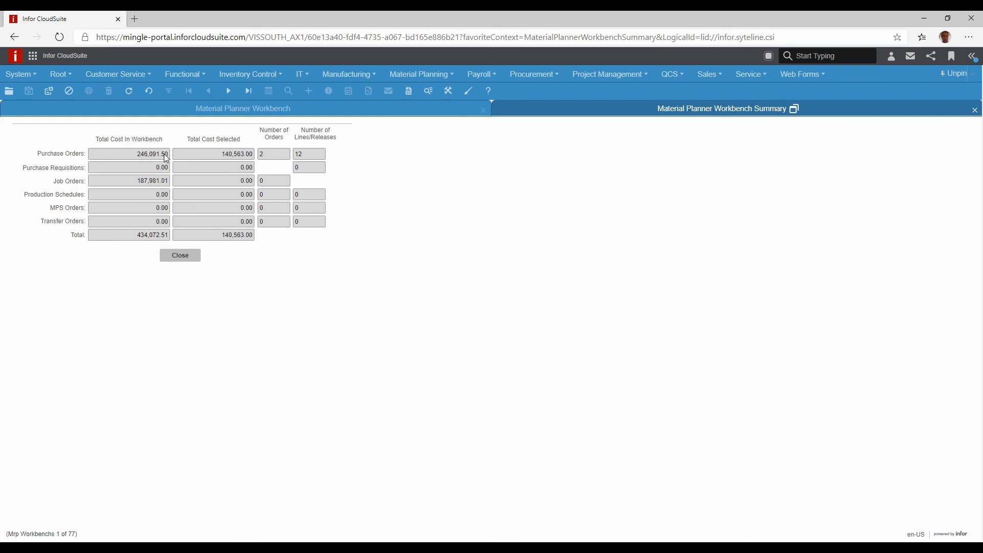
pyautogui.moveTo(253, 167)
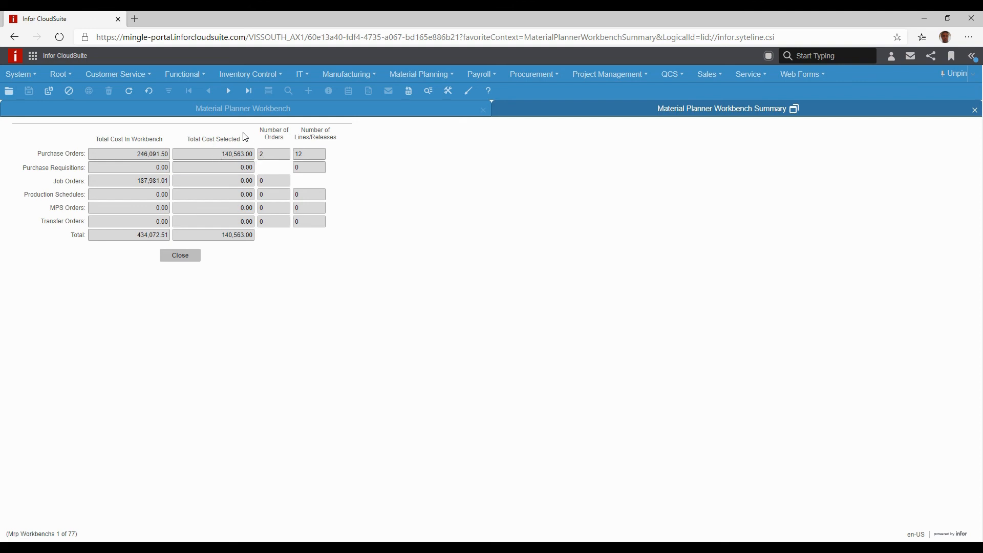
pyautogui.moveTo(224, 165)
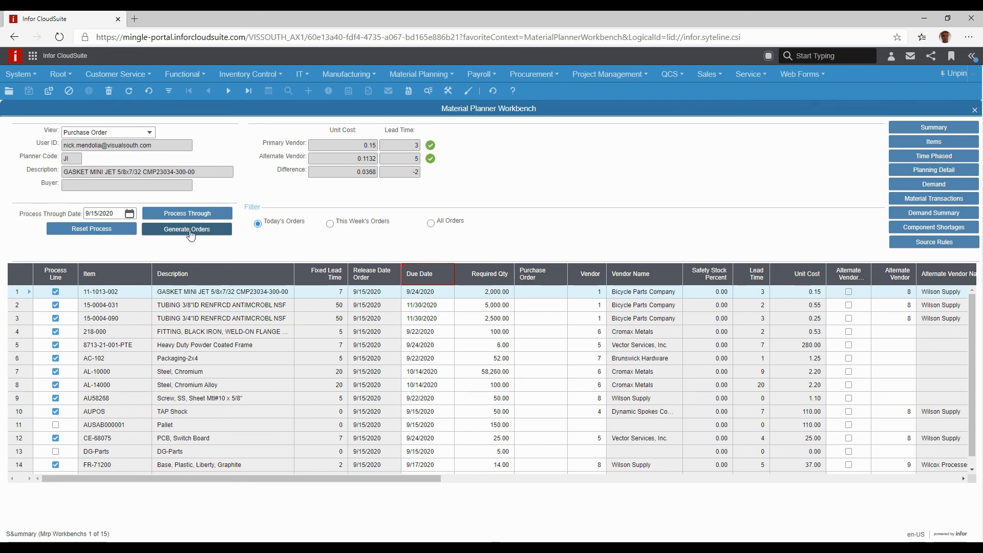
pyautogui.click(150, 132)
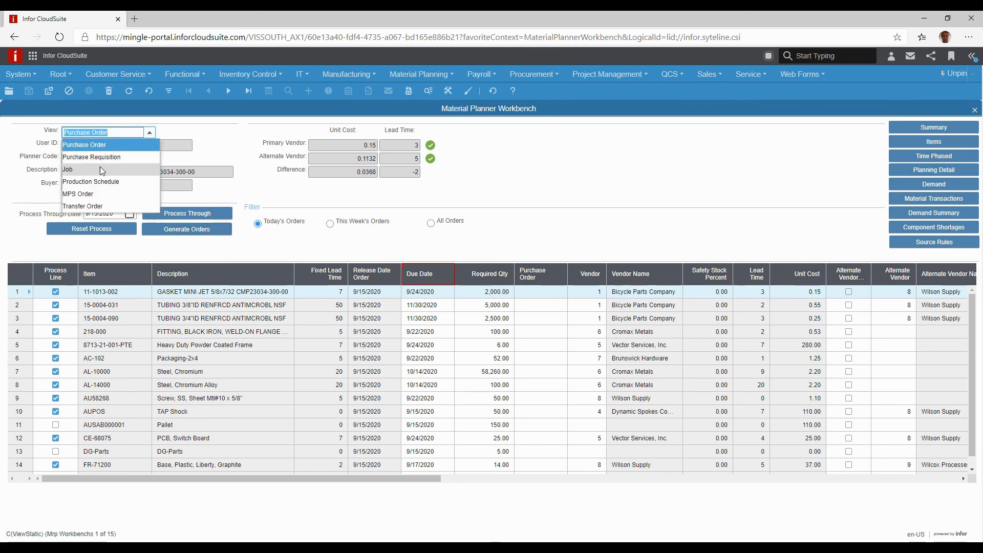
pyautogui.click(68, 168)
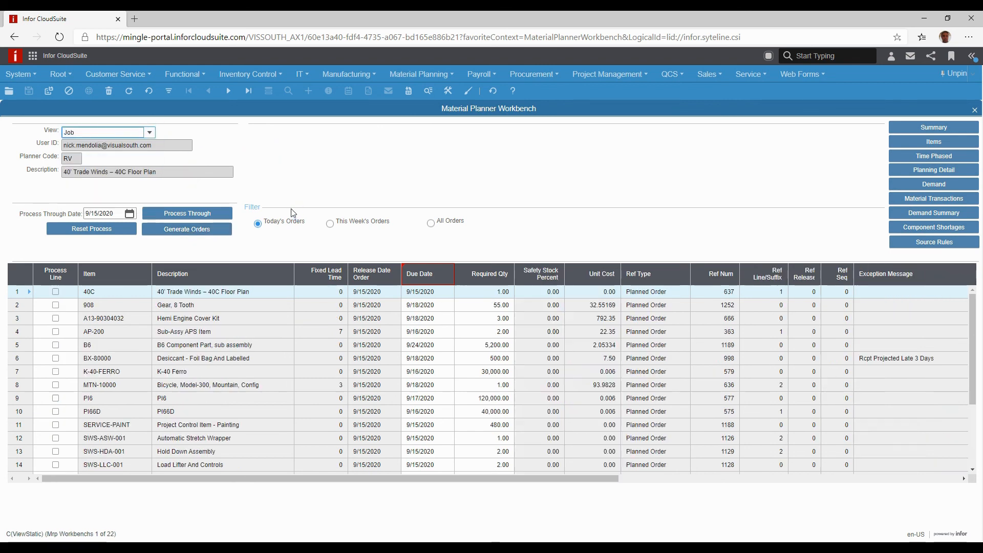